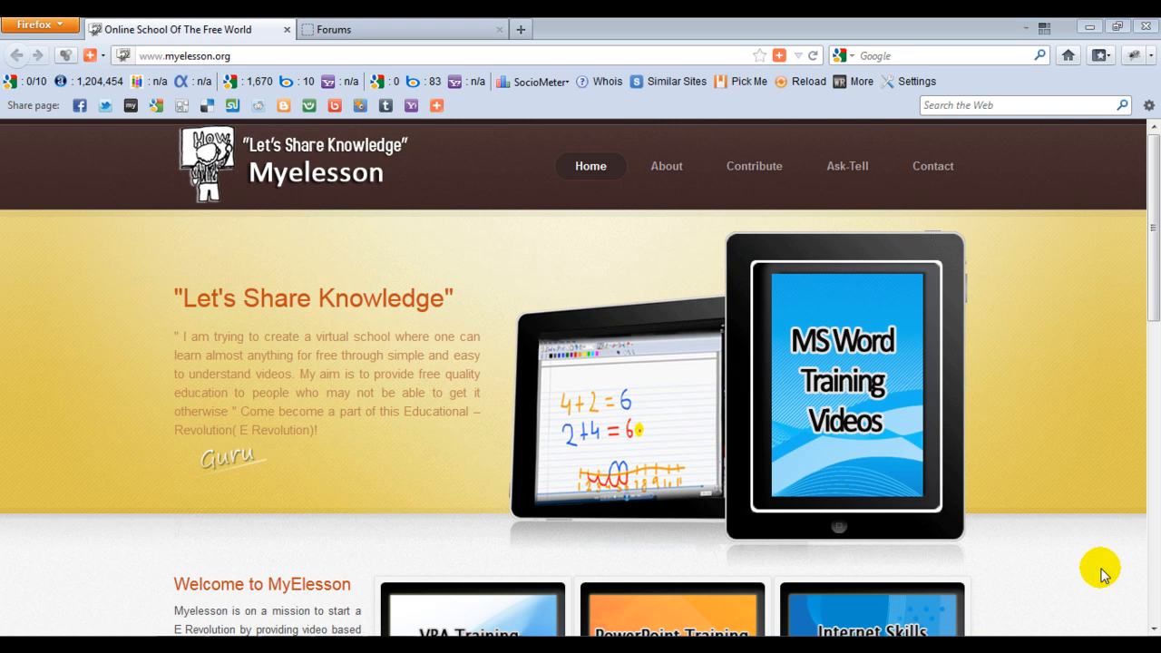
pyautogui.moveTo(653, 615)
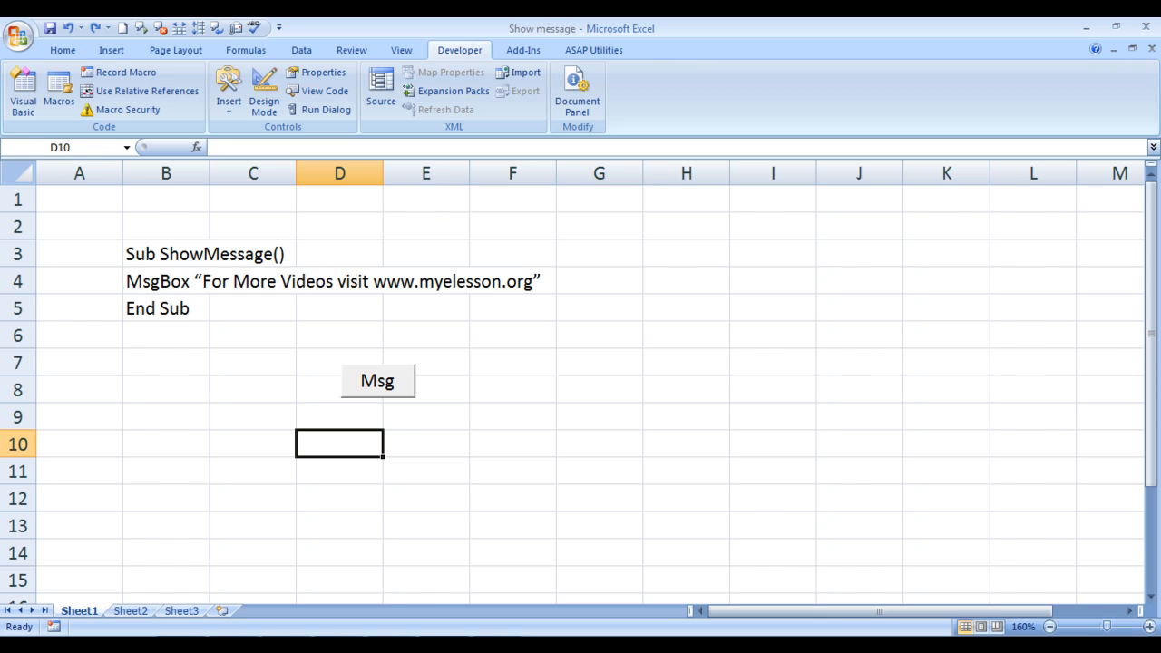
pyautogui.moveTo(332, 414)
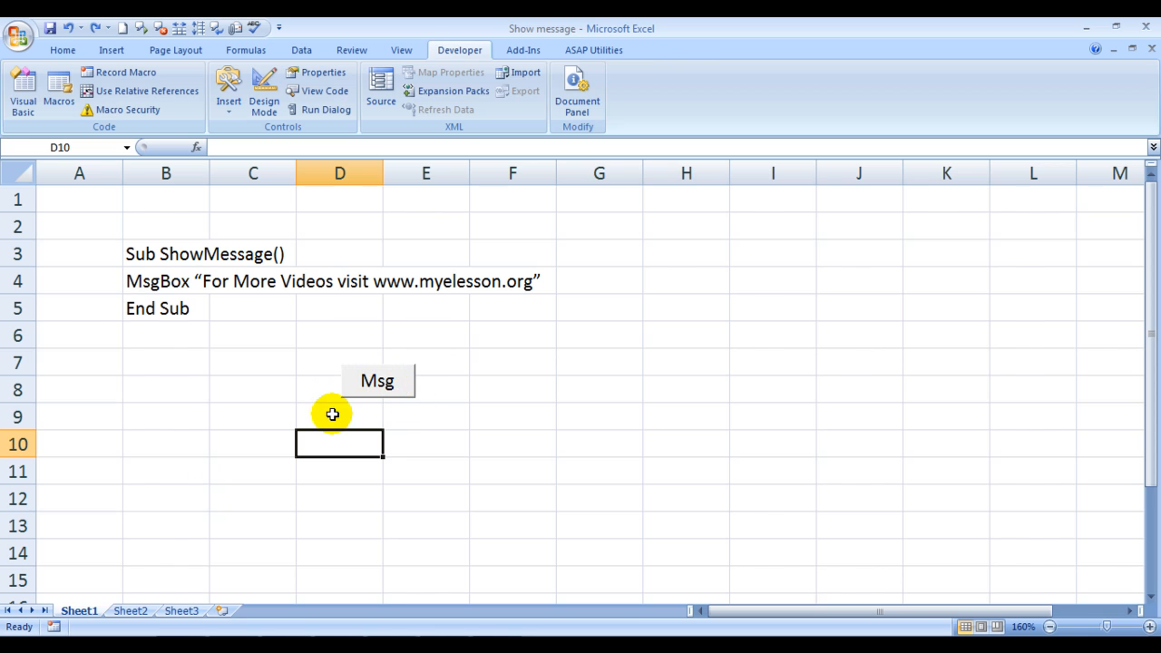
pyautogui.moveTo(414, 388)
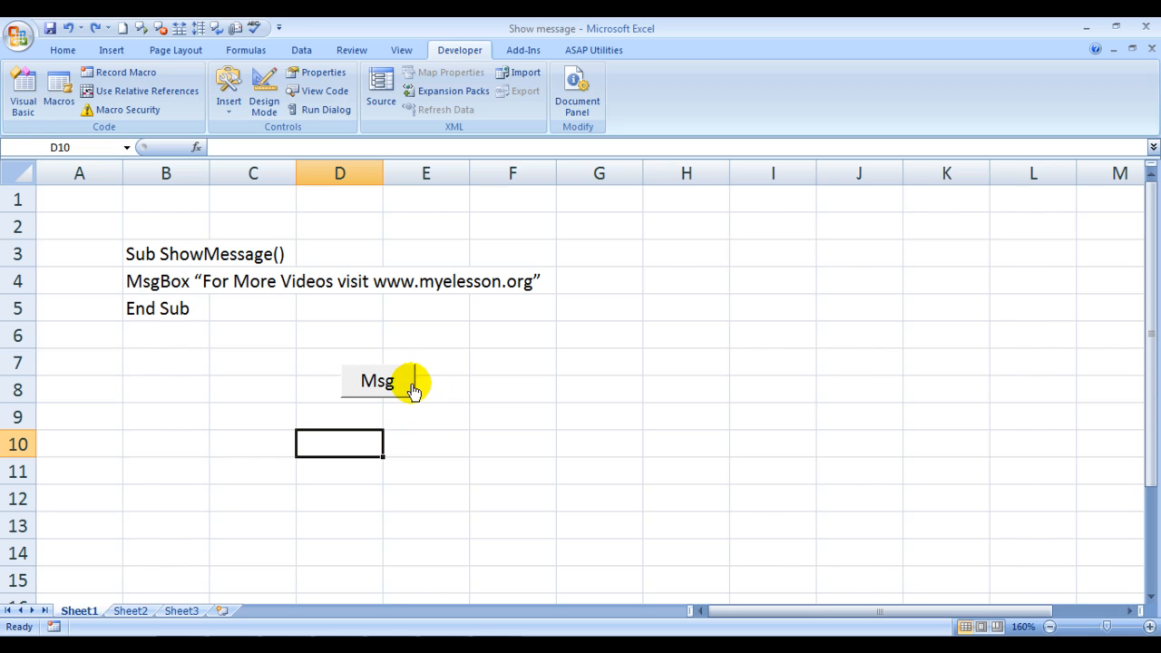
# Run the existing Msg button's macro and dismiss the For More Videos message
pyautogui.click(378, 381)
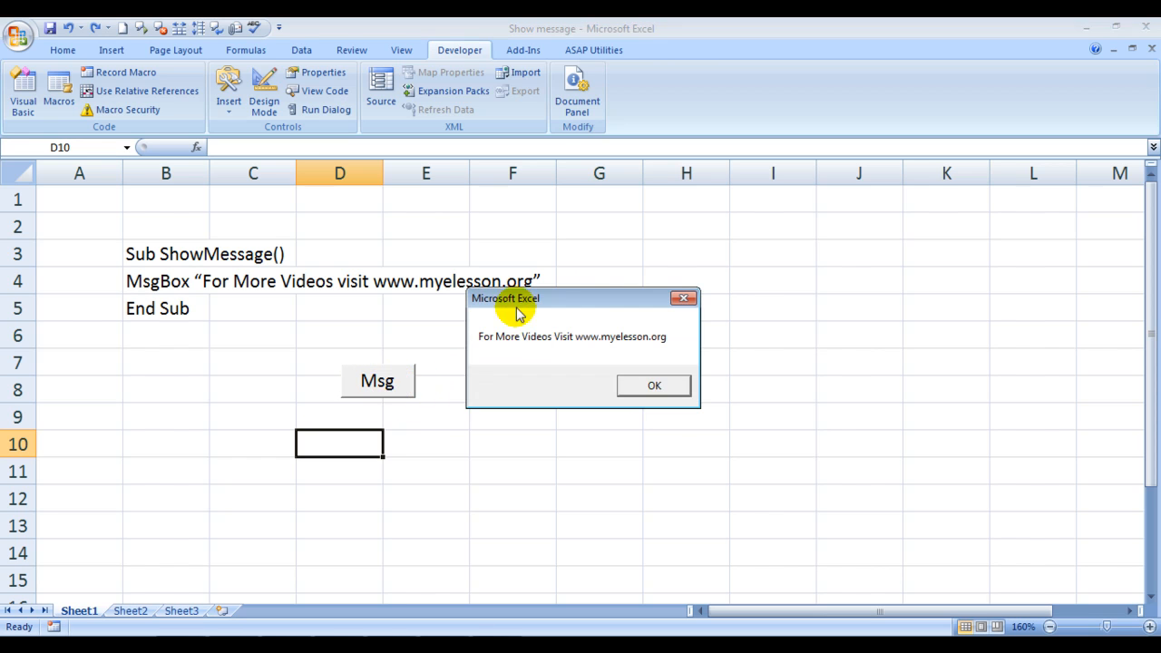
pyautogui.moveTo(450, 424)
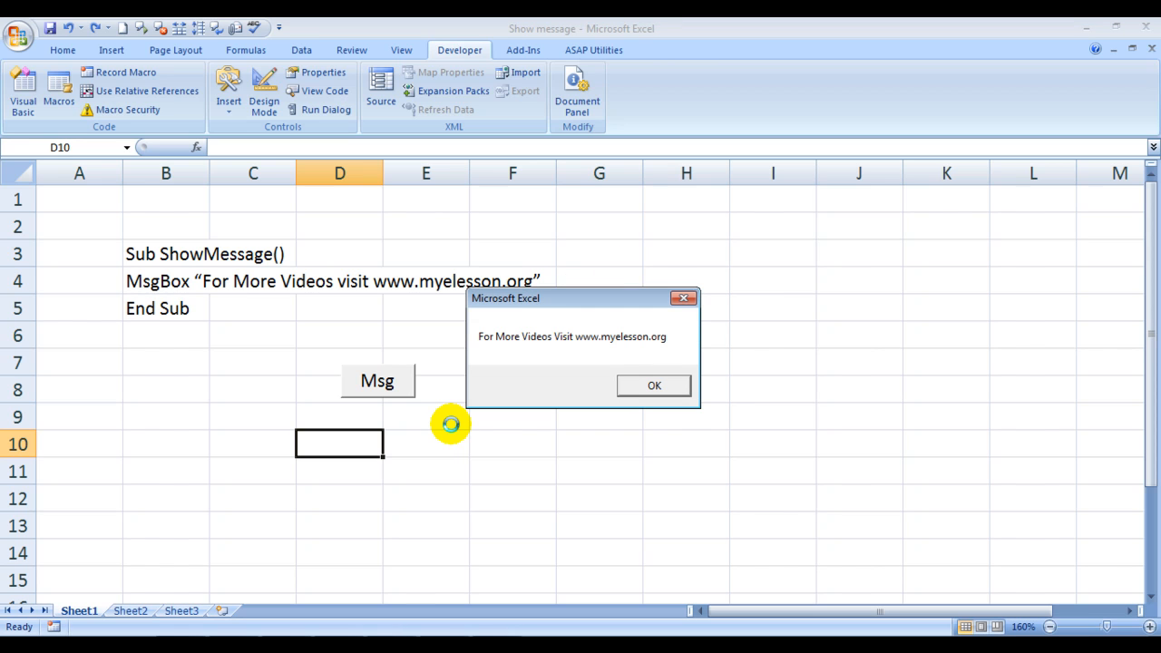
pyautogui.moveTo(537, 355)
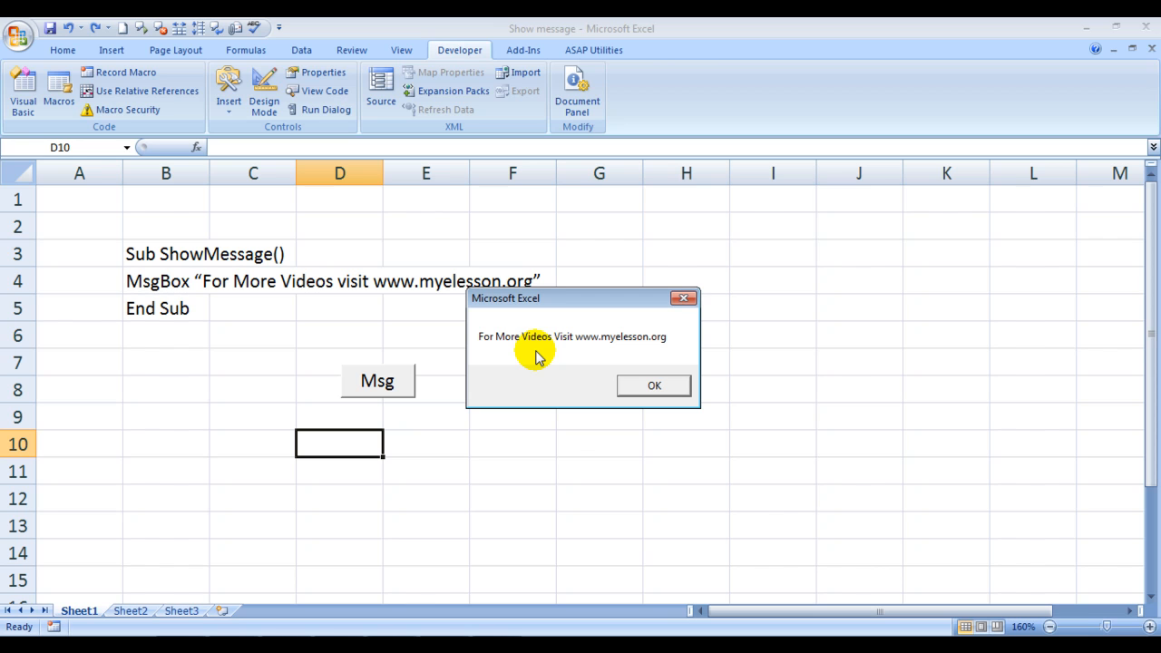
pyautogui.click(653, 385)
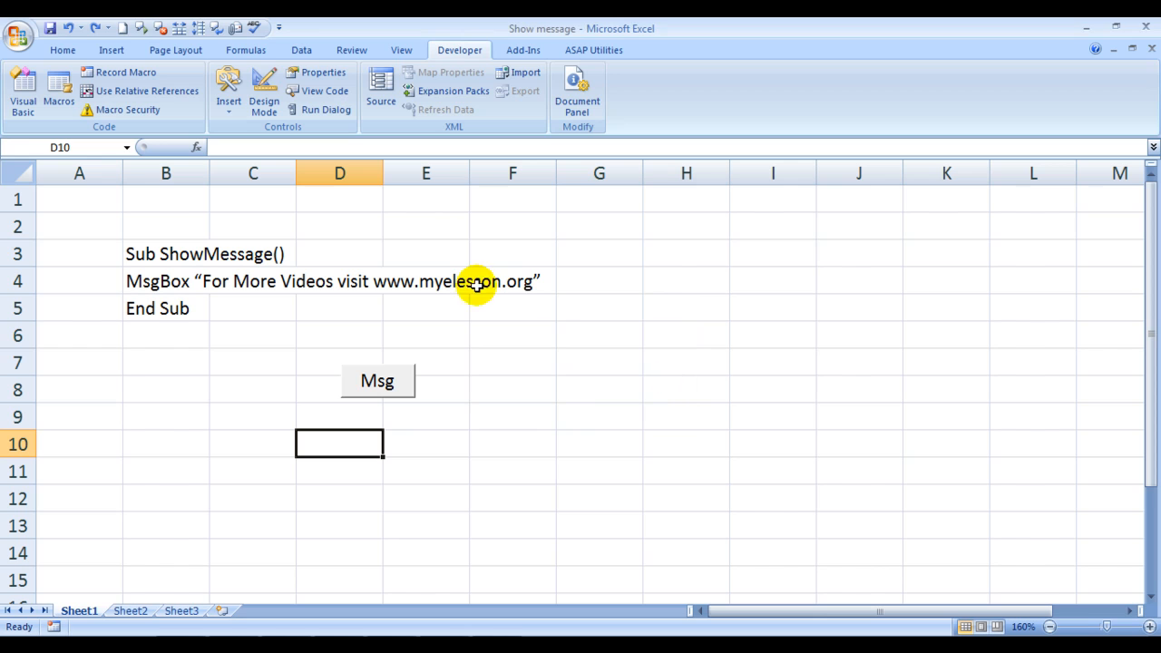
pyautogui.moveTo(459, 51)
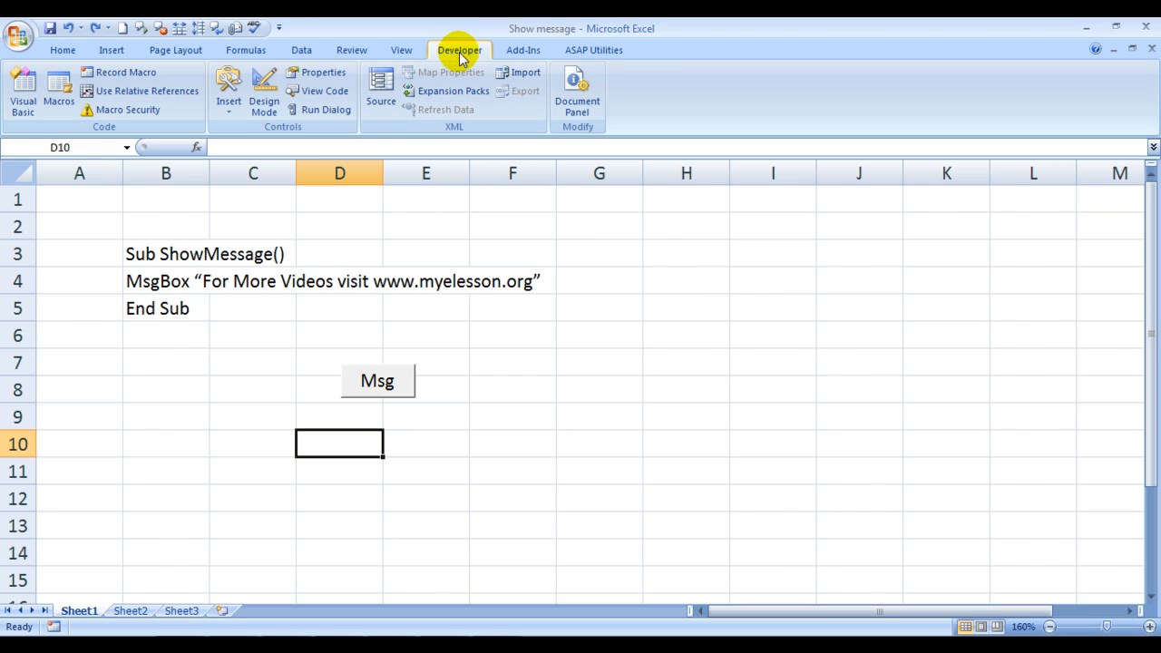
pyautogui.moveTo(22, 87)
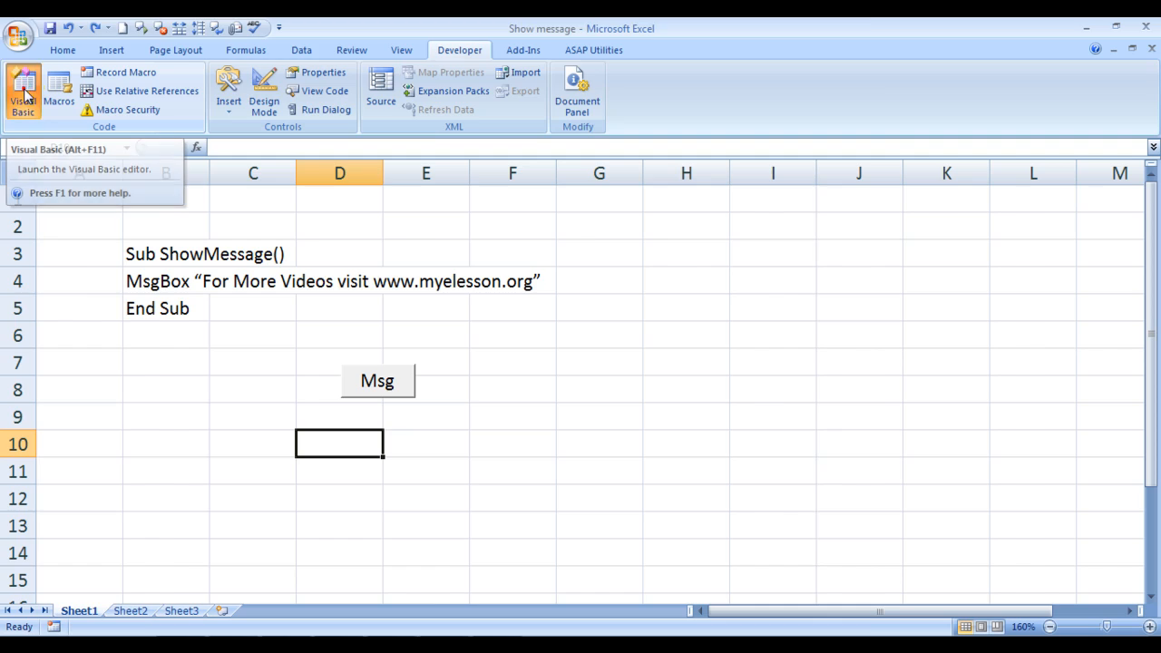
# Bring up the Visual Basic editor, select all showmessage code in Module2, and close its window
pyautogui.click(22, 90)
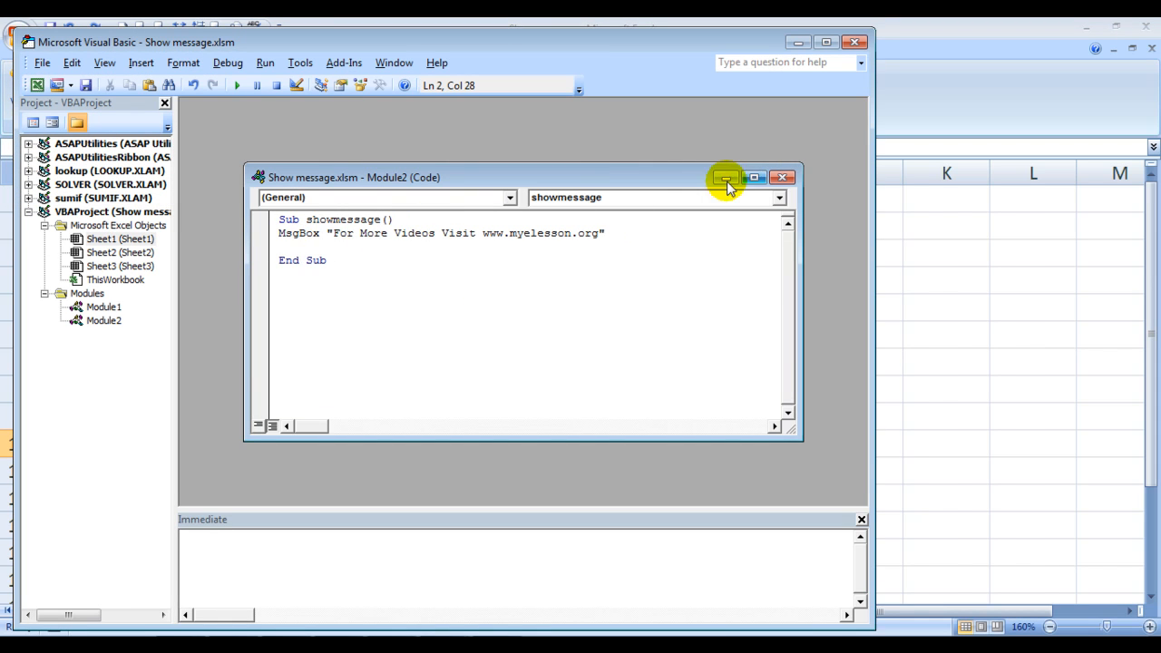
pyautogui.press('ctrl+a')
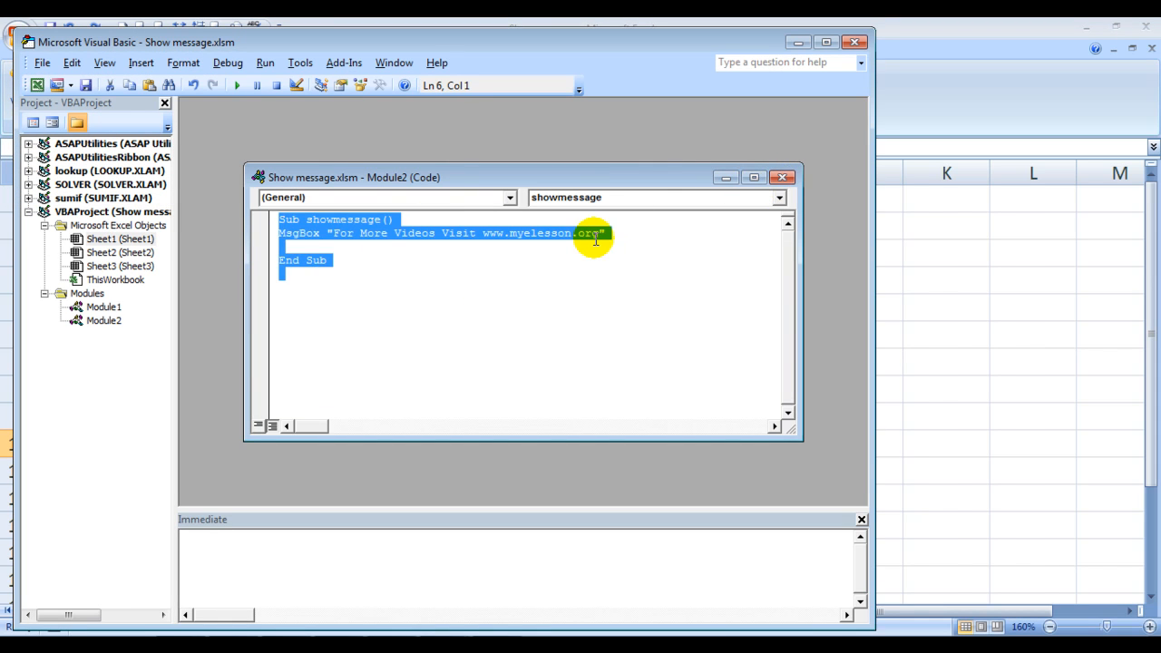
pyautogui.click(782, 178)
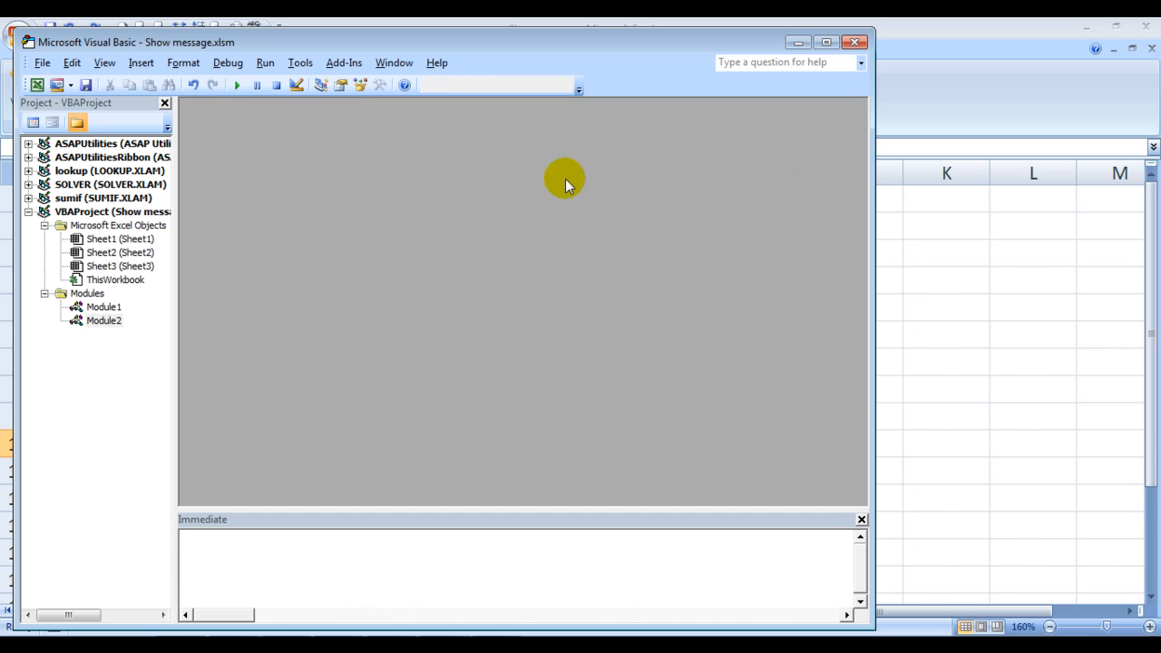
pyautogui.moveTo(541, 304)
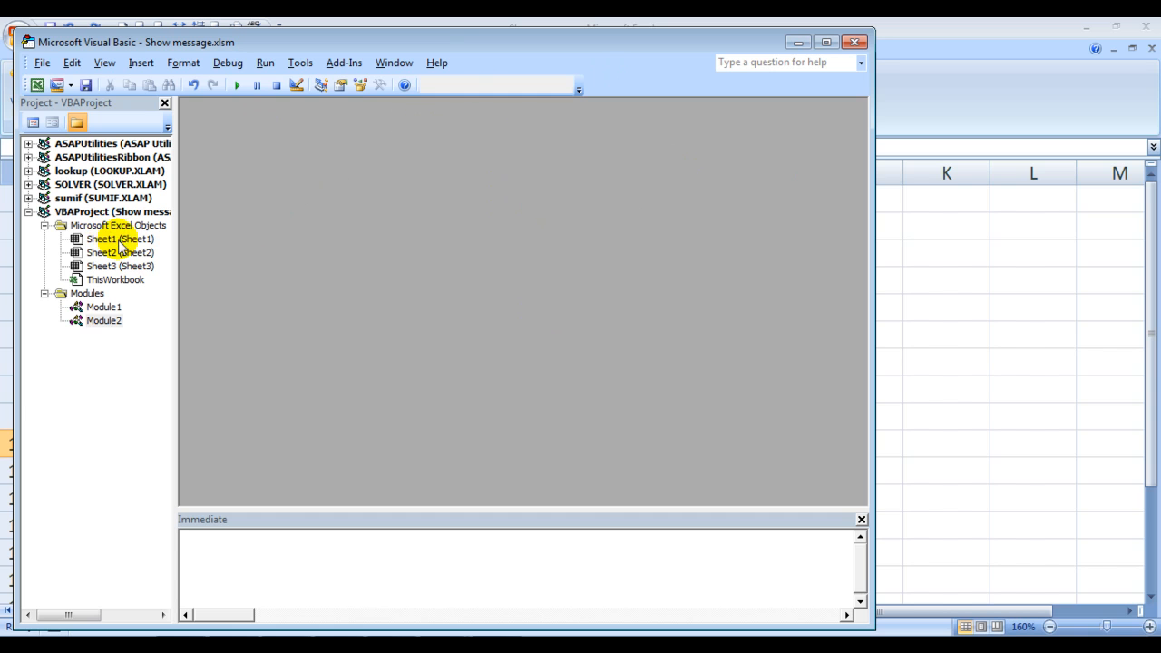
# Select Sheet1 in the project and reach the Insert menu for project items
pyautogui.click(118, 239)
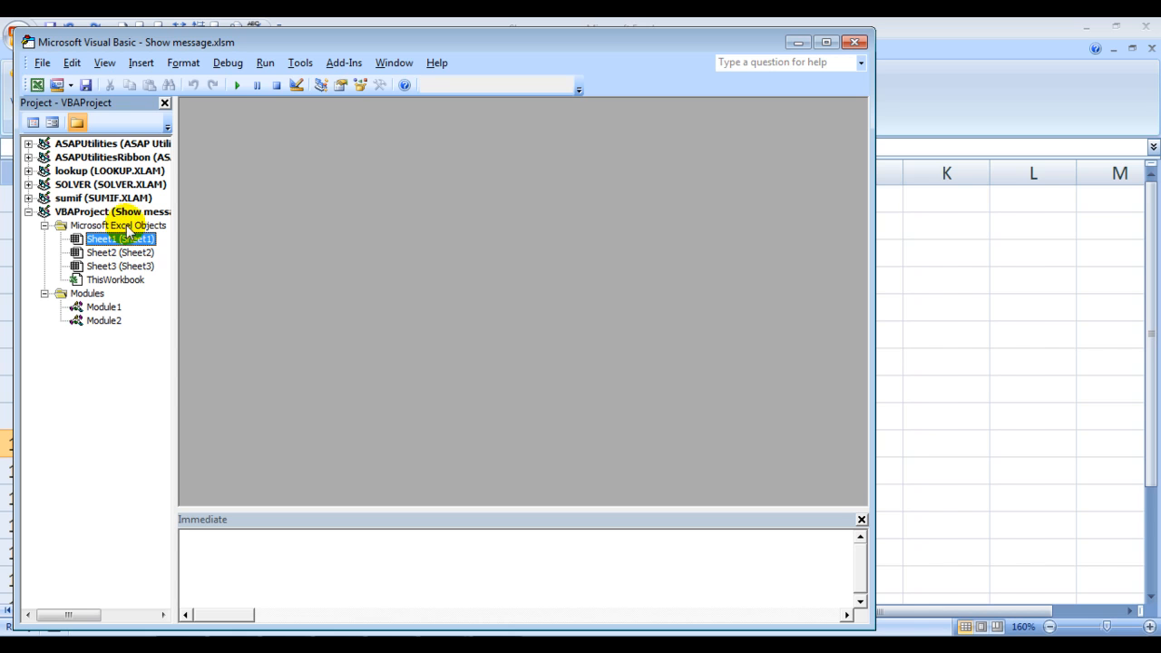
pyautogui.click(141, 62)
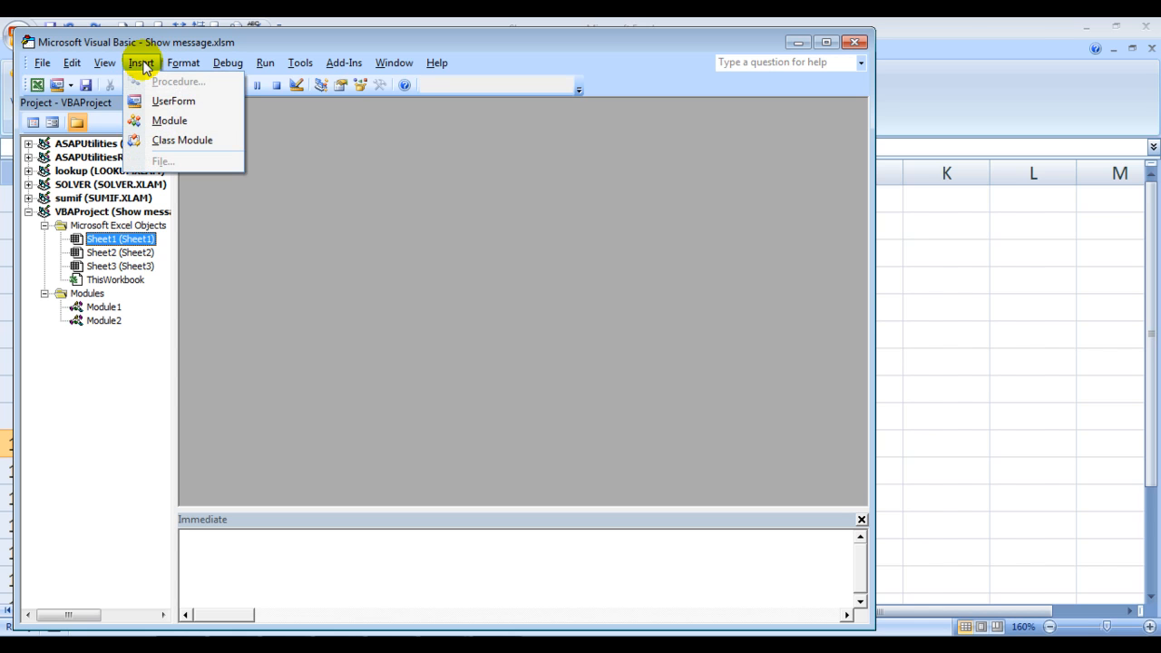
# Insert a new Module3 and place the showmessage Sub with its MsgBox line in it
pyautogui.click(169, 120)
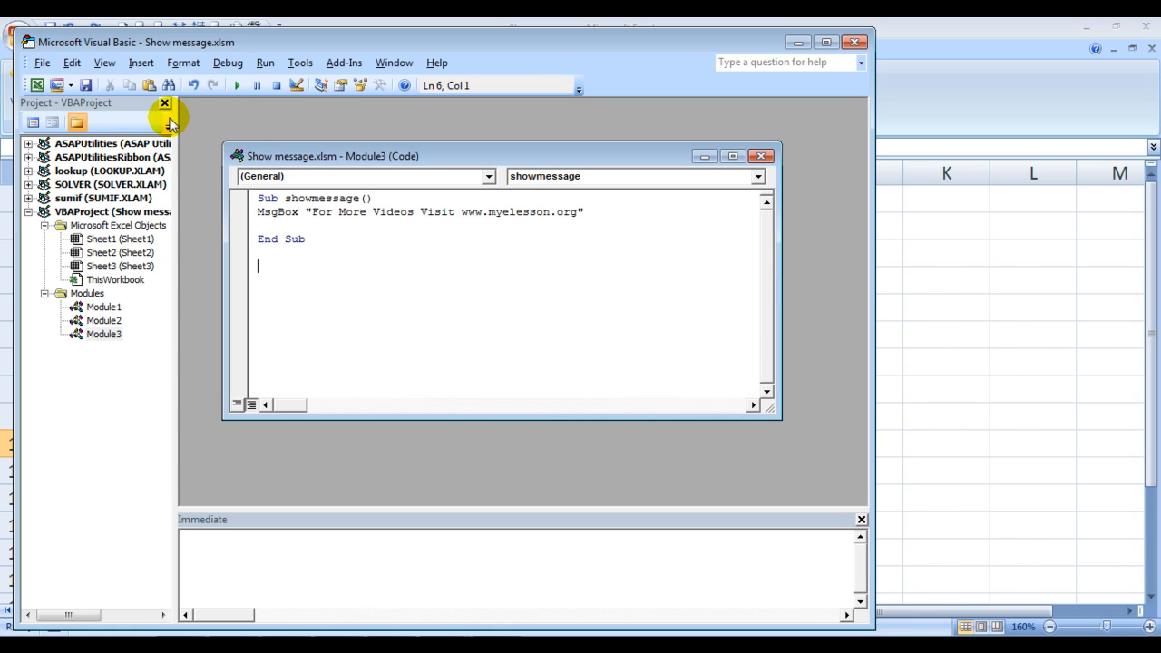
pyautogui.moveTo(421, 294)
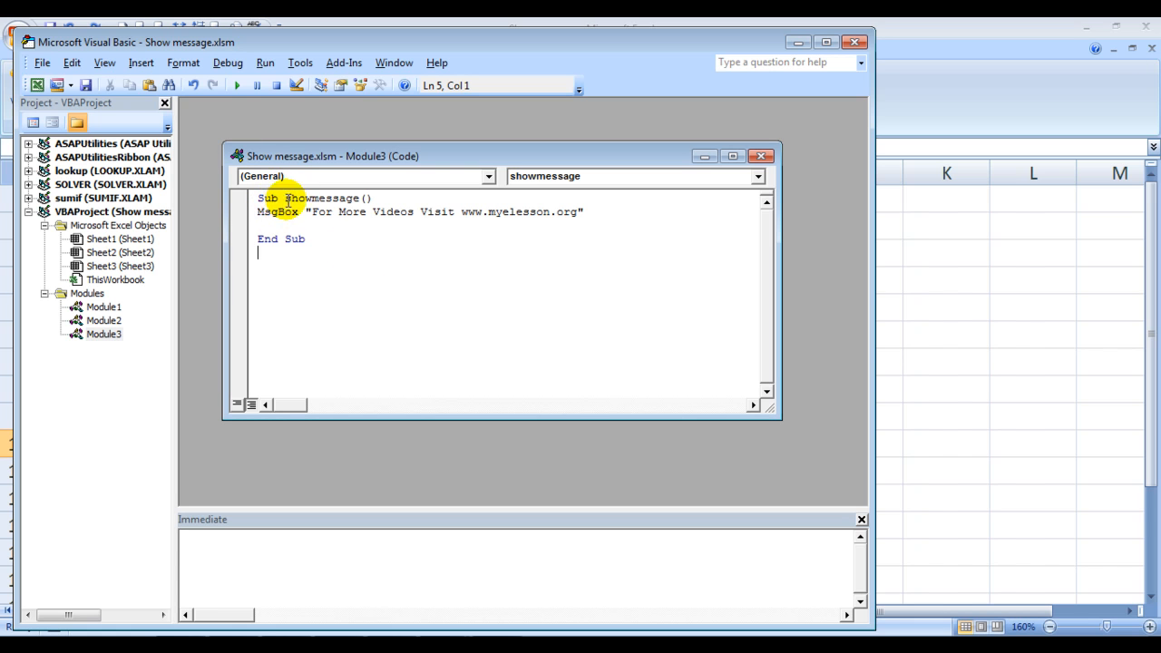
pyautogui.moveTo(349, 232)
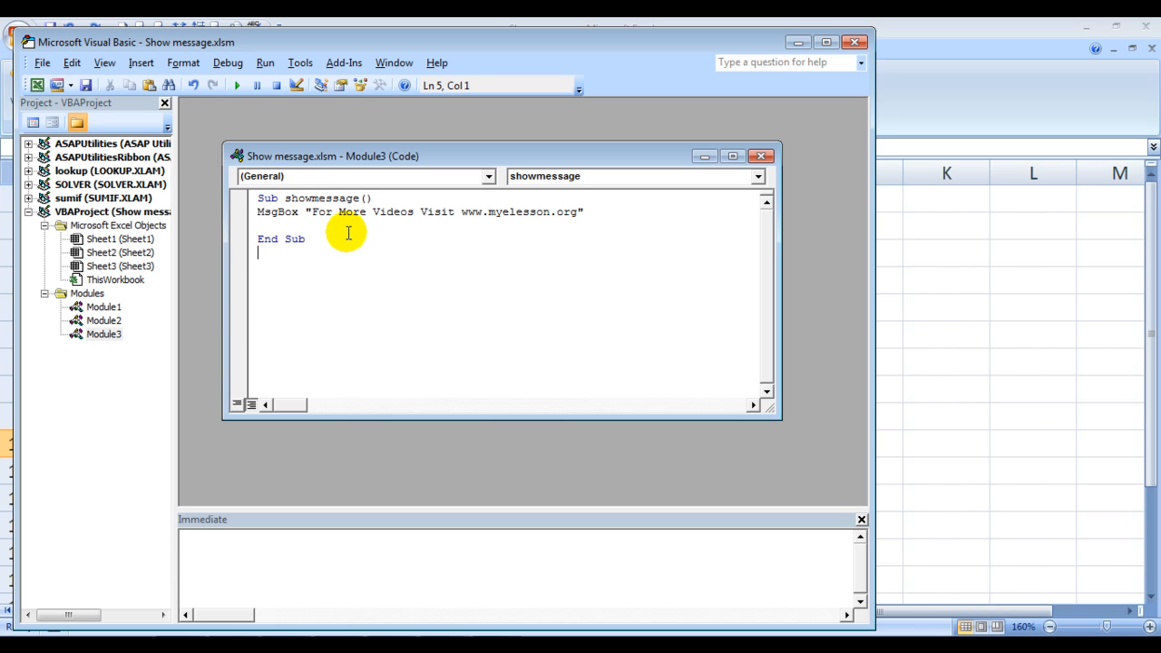
pyautogui.click(258, 252)
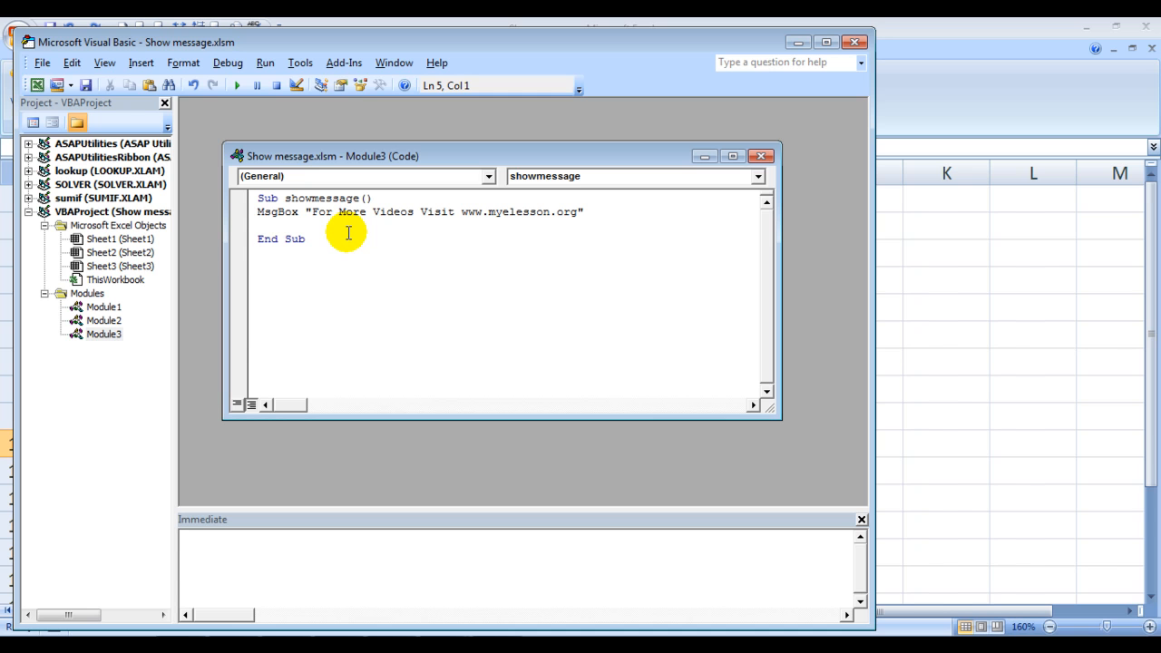
pyautogui.moveTo(276, 210)
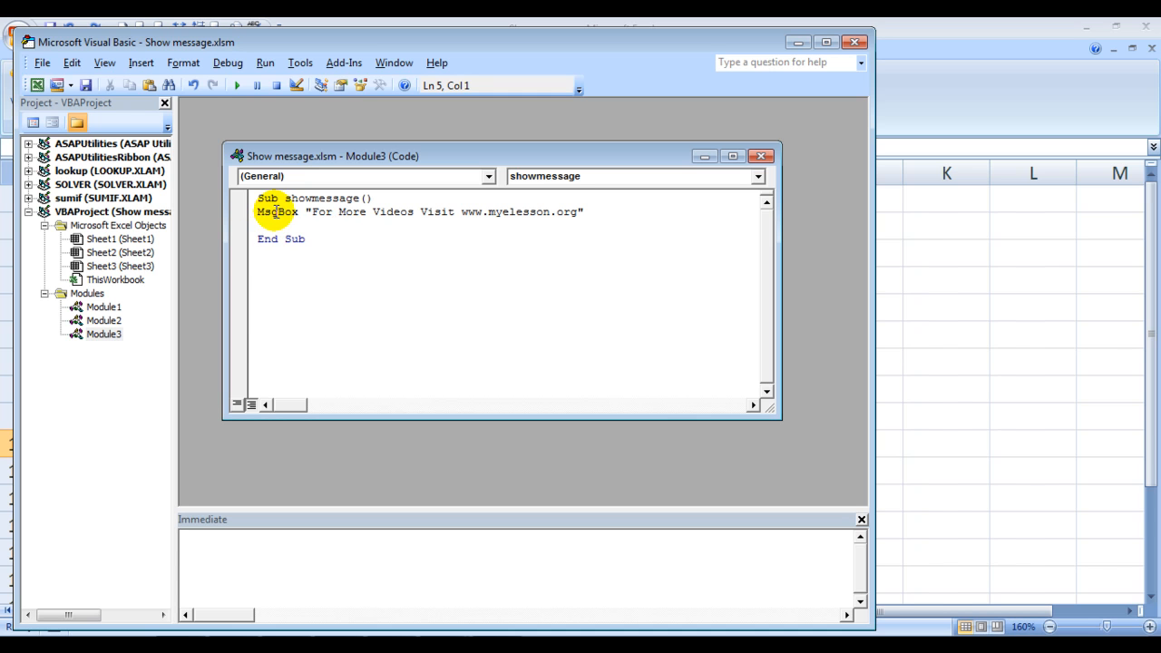
pyautogui.moveTo(330, 243)
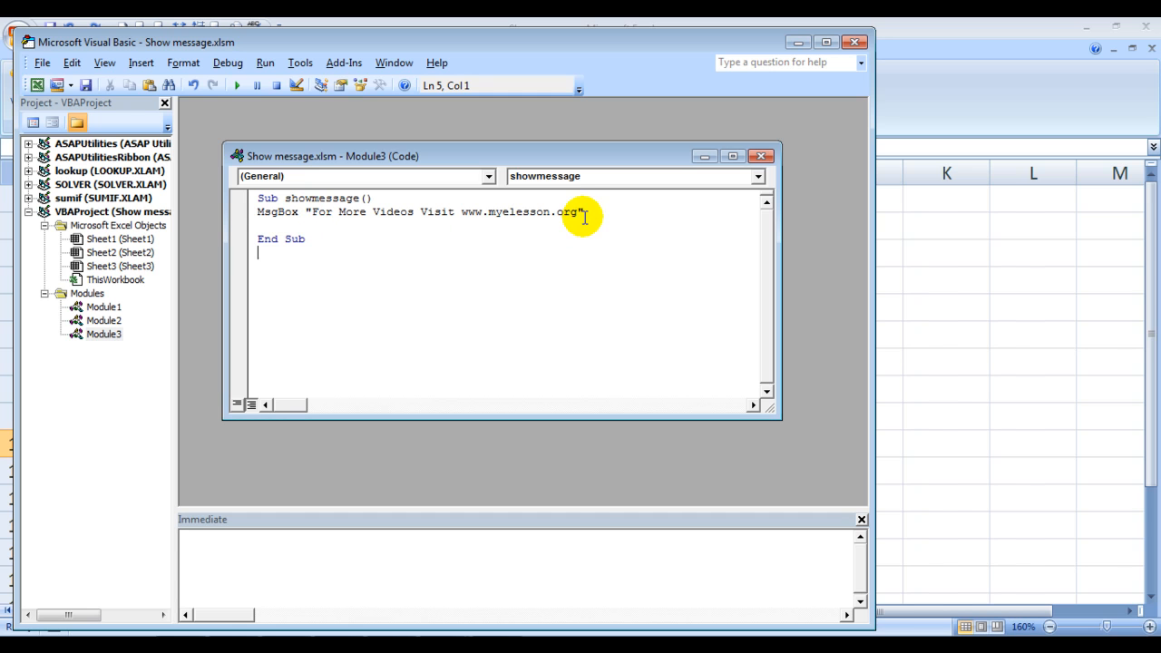
pyautogui.moveTo(315, 213)
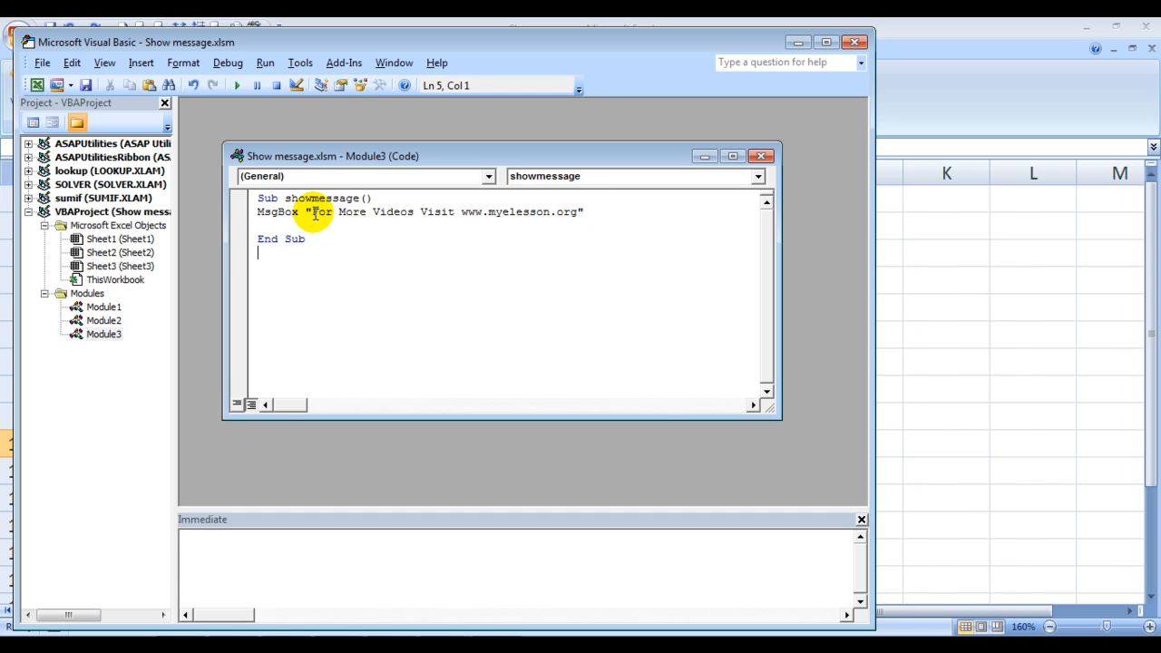
pyautogui.moveTo(473, 218)
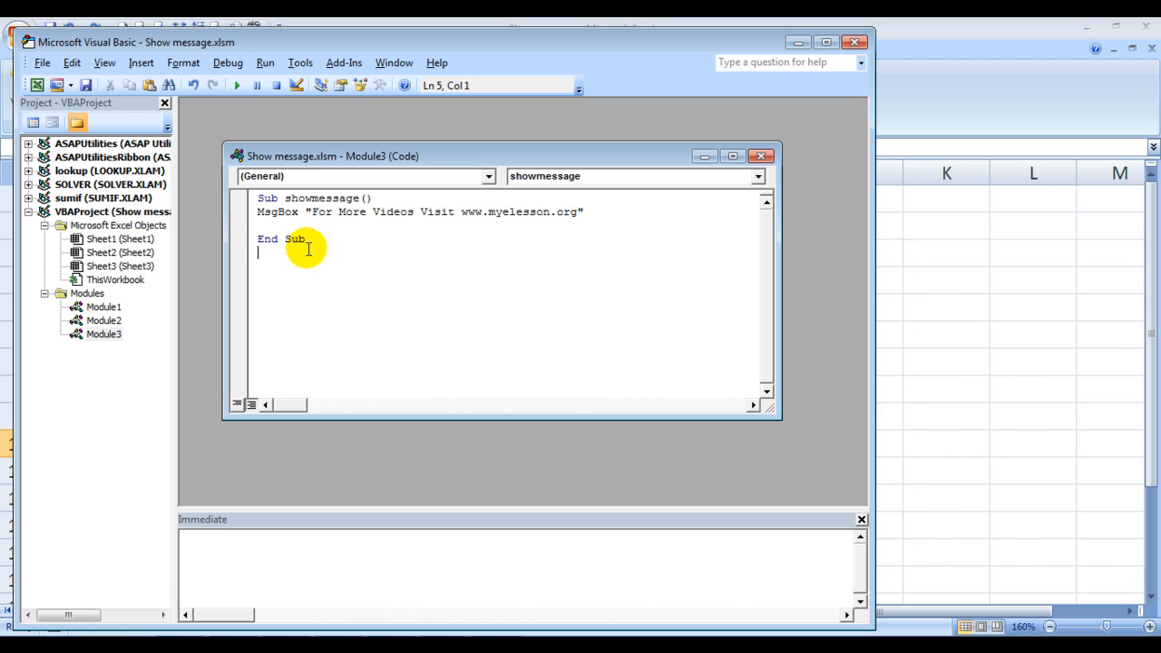
# Run showmessage from Module3 and dismiss the For More Videos message box
pyautogui.click(354, 210)
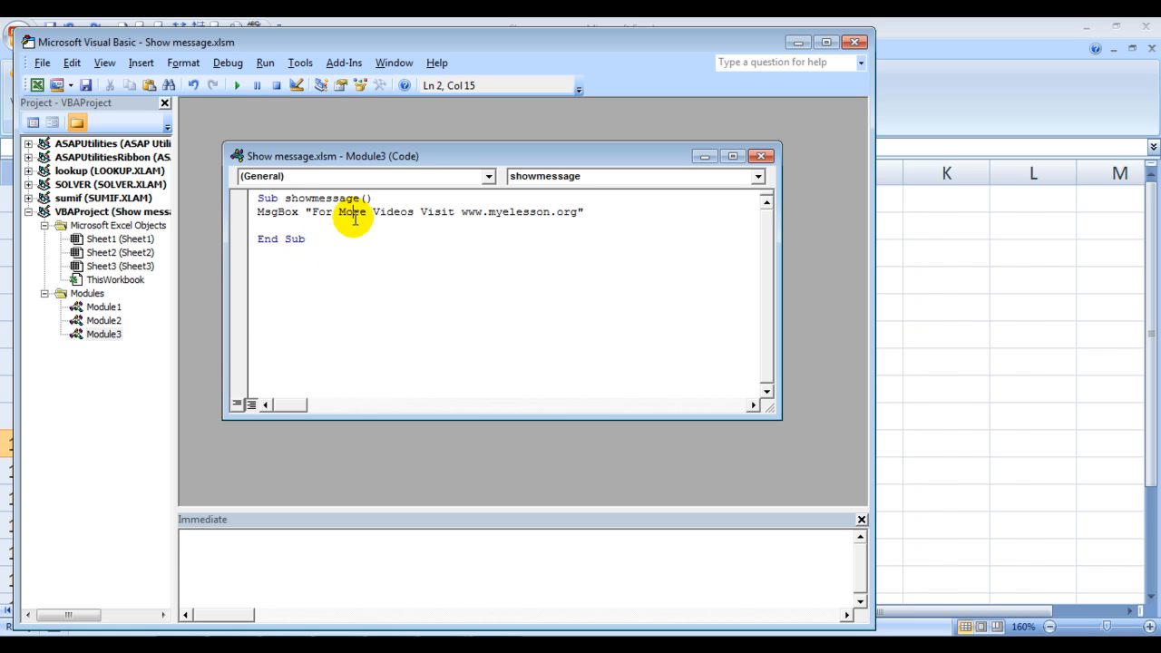
pyautogui.moveTo(372, 256)
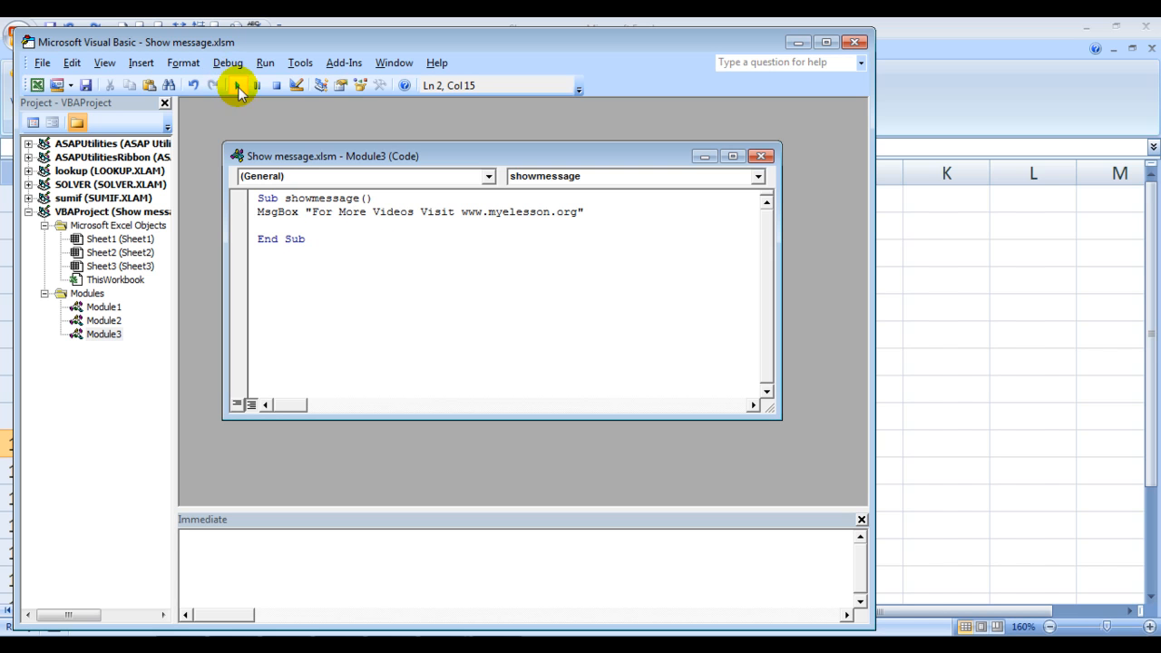
pyautogui.moveTo(237, 85)
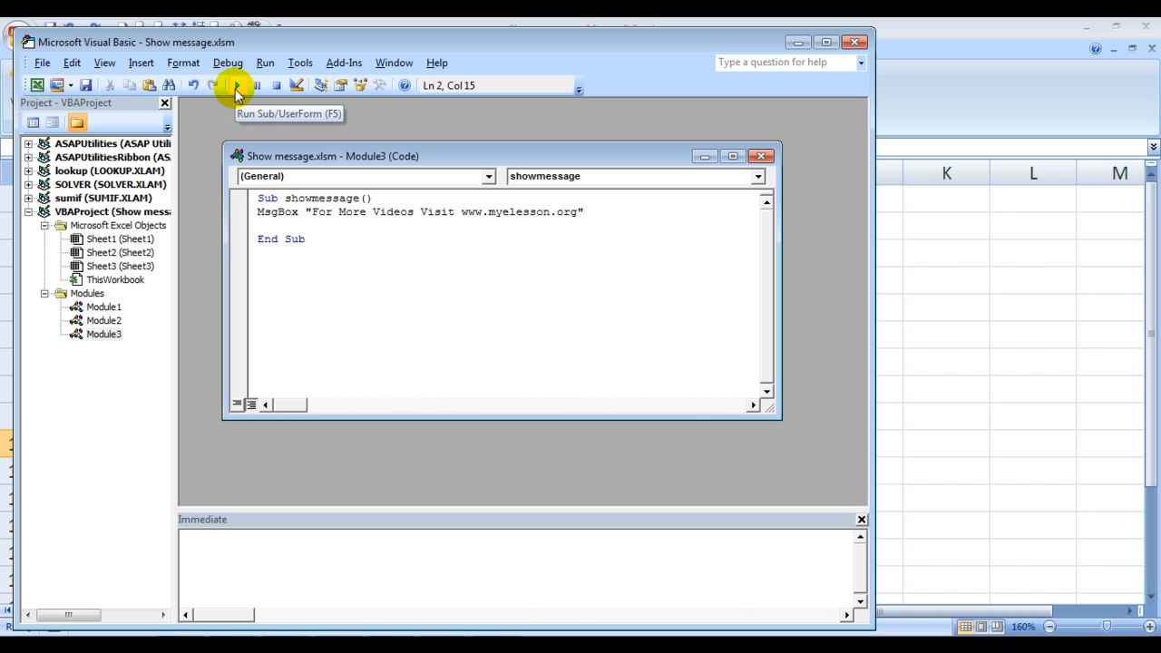
pyautogui.click(236, 85)
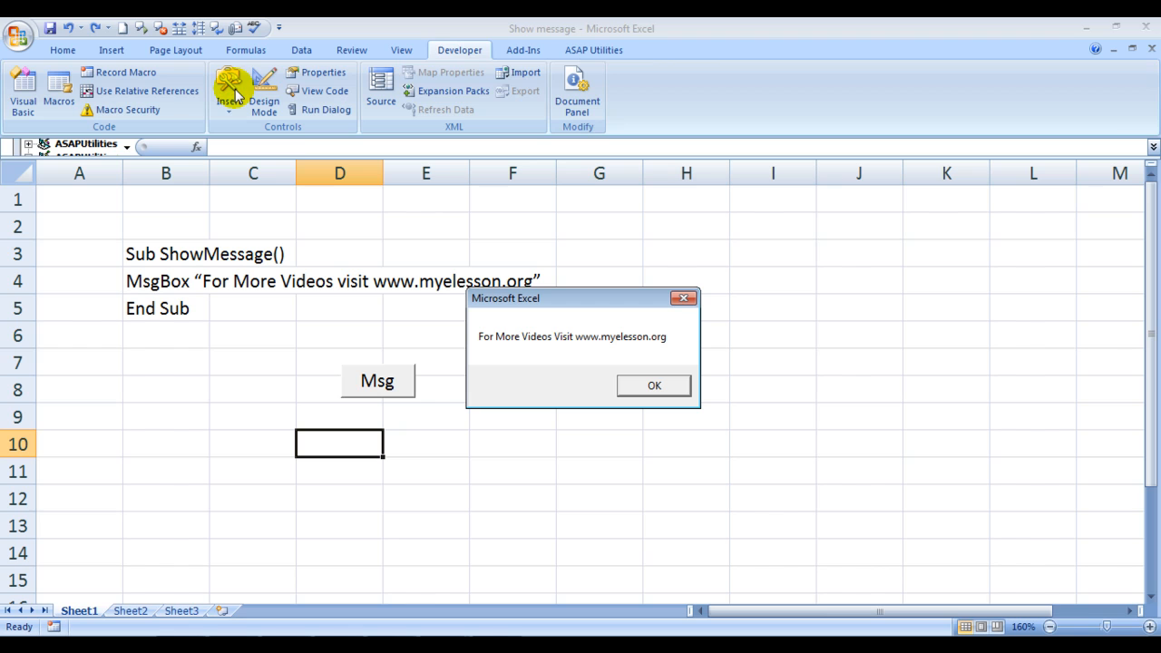
pyautogui.moveTo(506, 374)
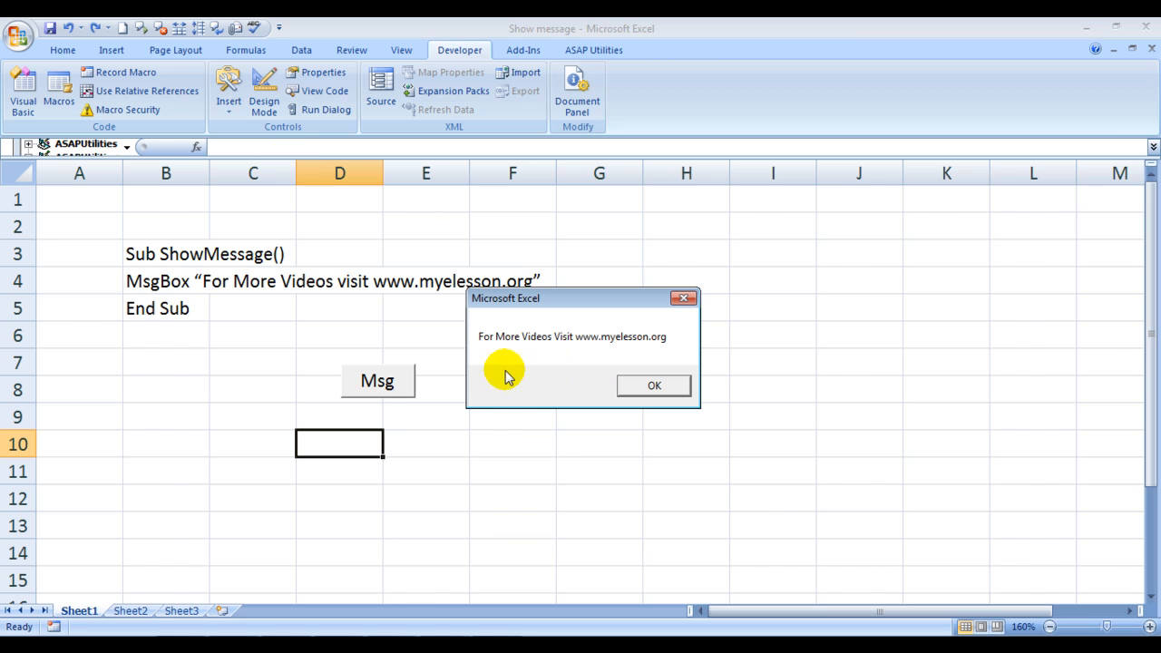
pyautogui.moveTo(481, 354)
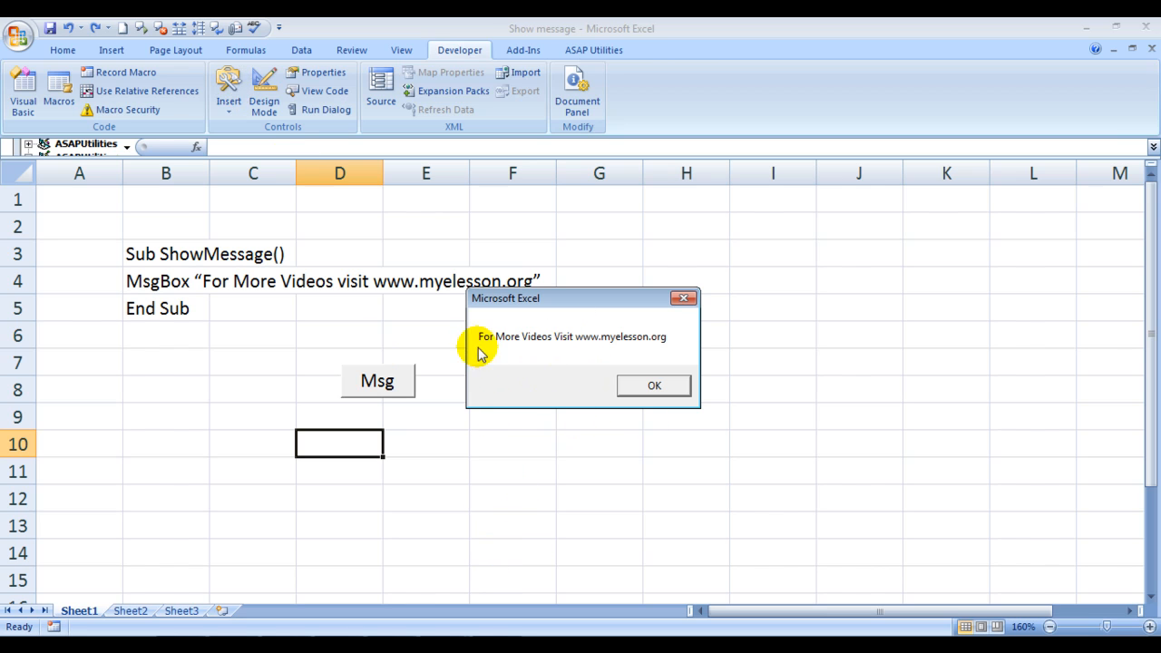
pyautogui.moveTo(602, 356)
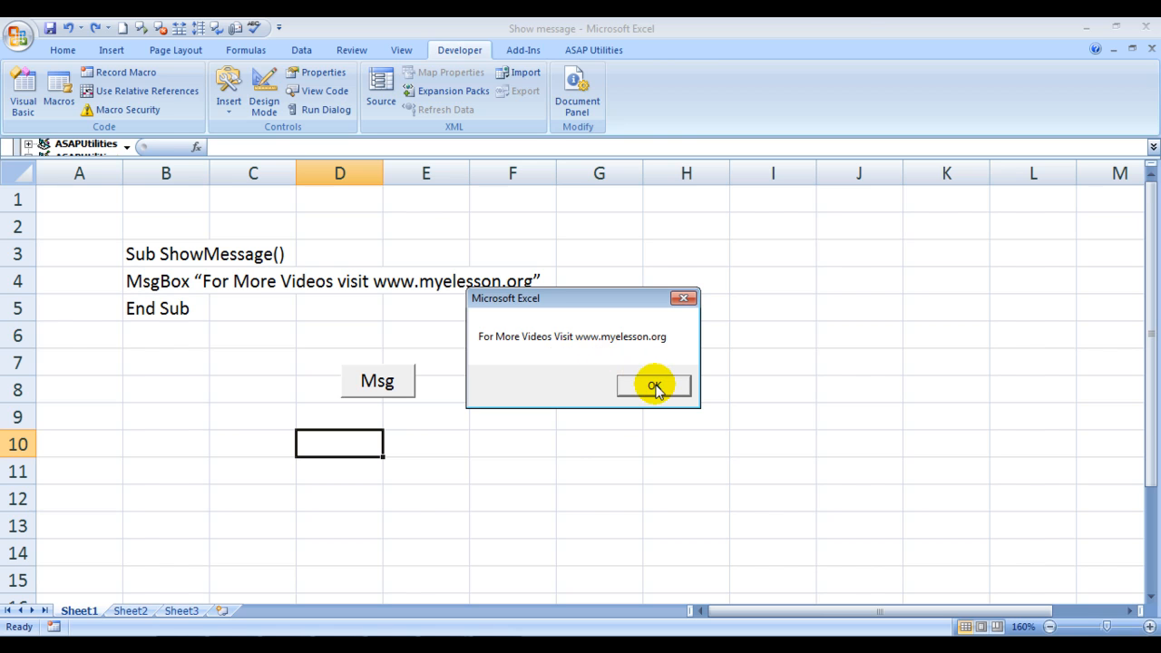
pyautogui.click(654, 385)
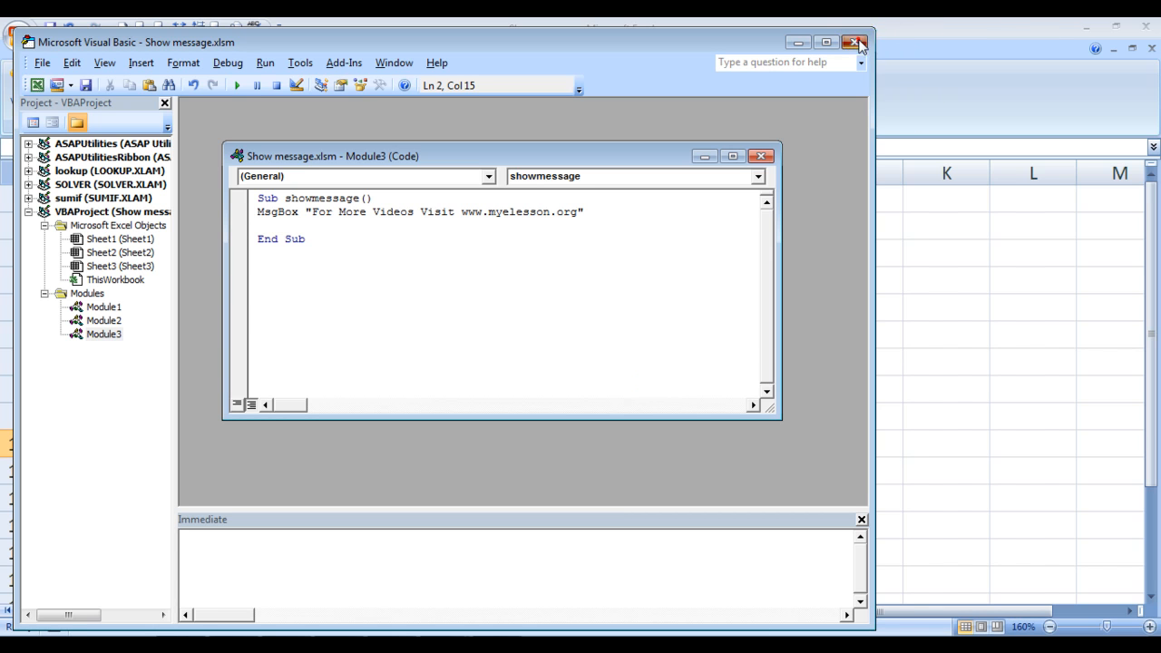
# Return to the Excel sheet and start inserting a Form Controls button
pyautogui.click(855, 44)
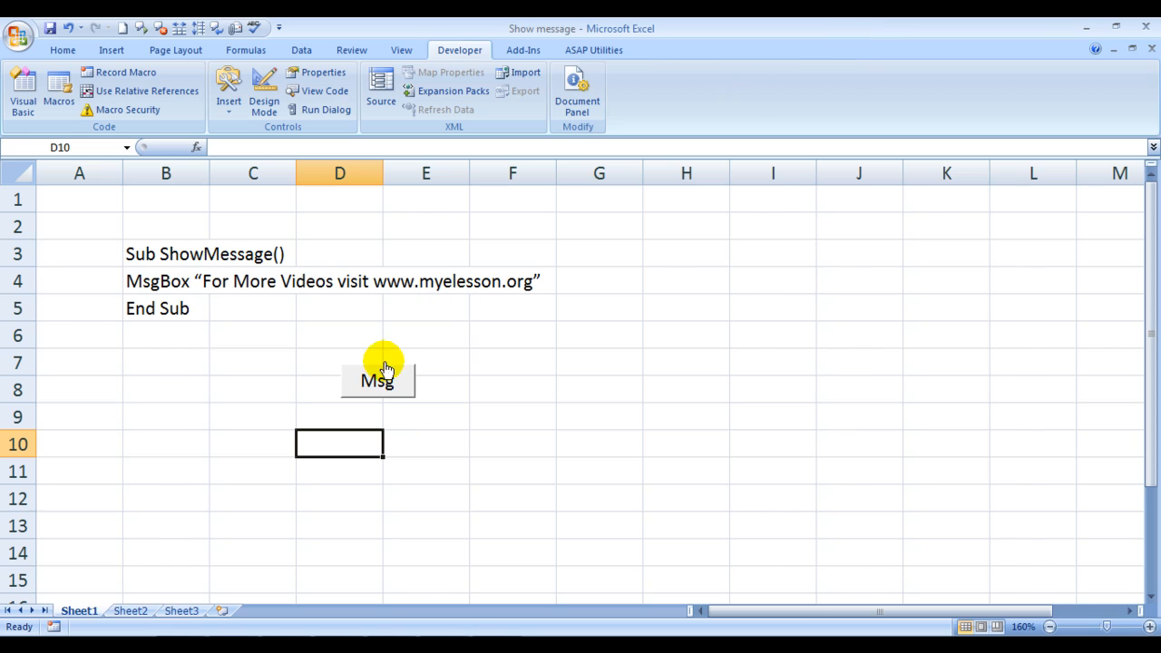
pyautogui.moveTo(239, 397)
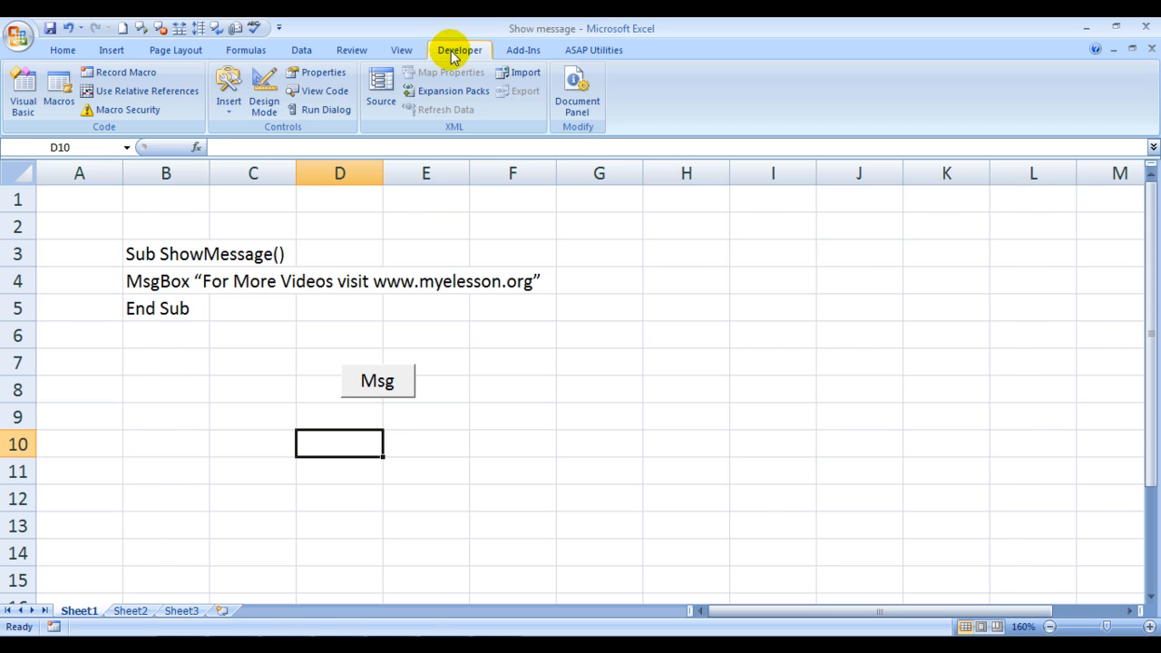
pyautogui.click(229, 87)
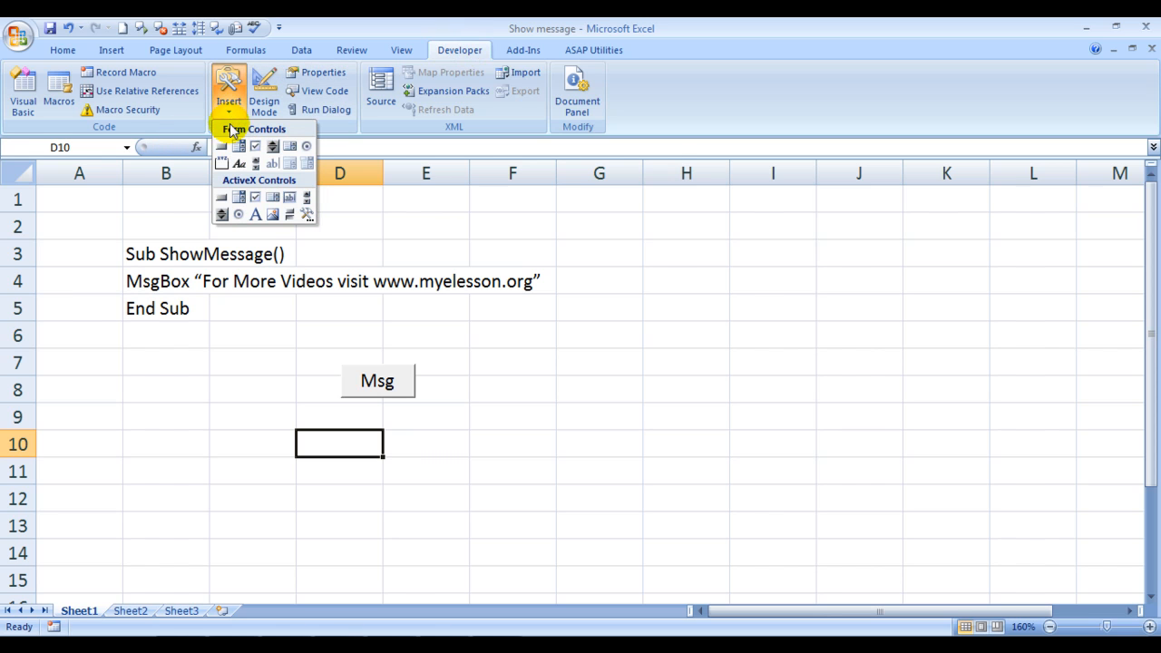
pyautogui.moveTo(224, 145)
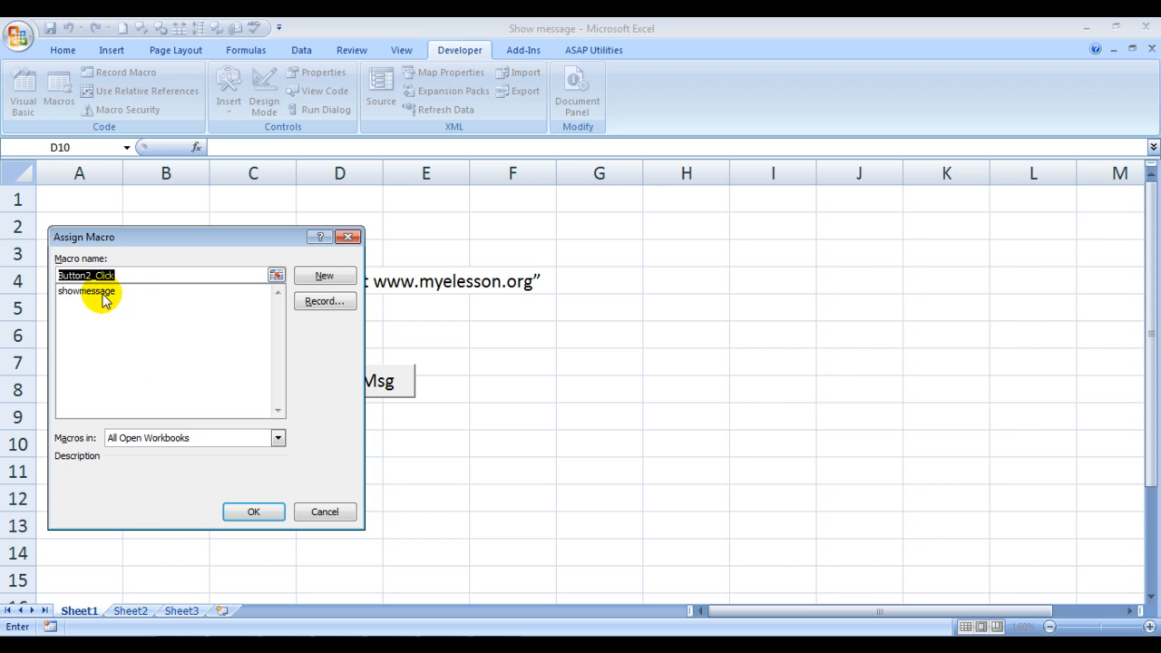
# Assign the showmessage macro to the new Button 2
pyautogui.click(87, 290)
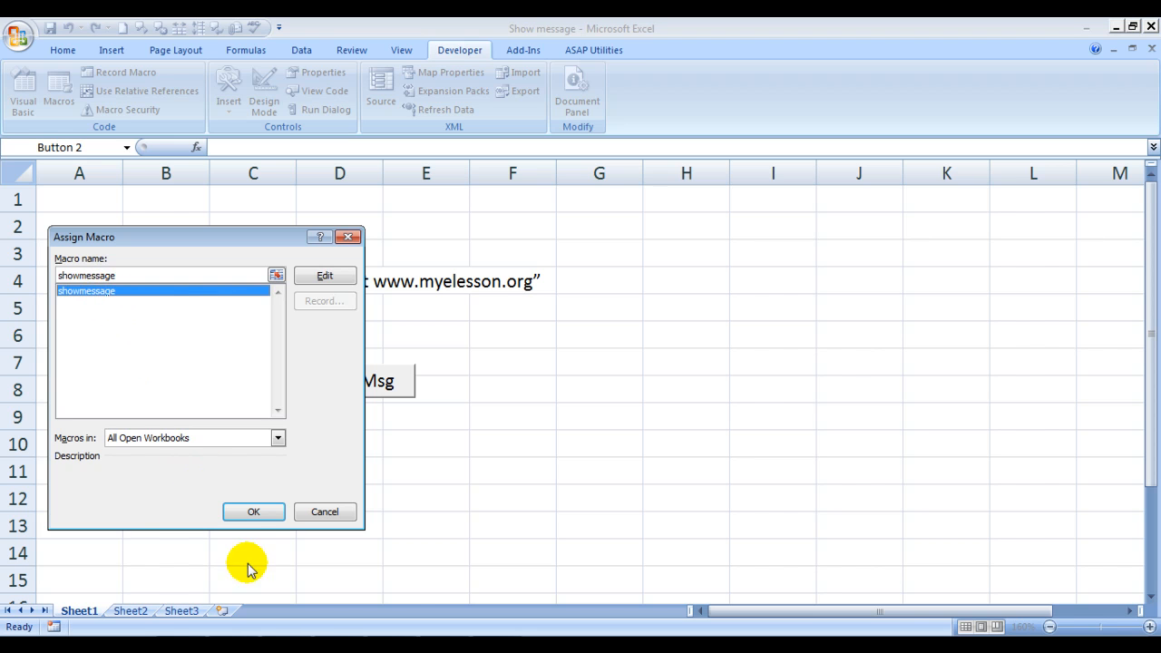
pyautogui.click(254, 512)
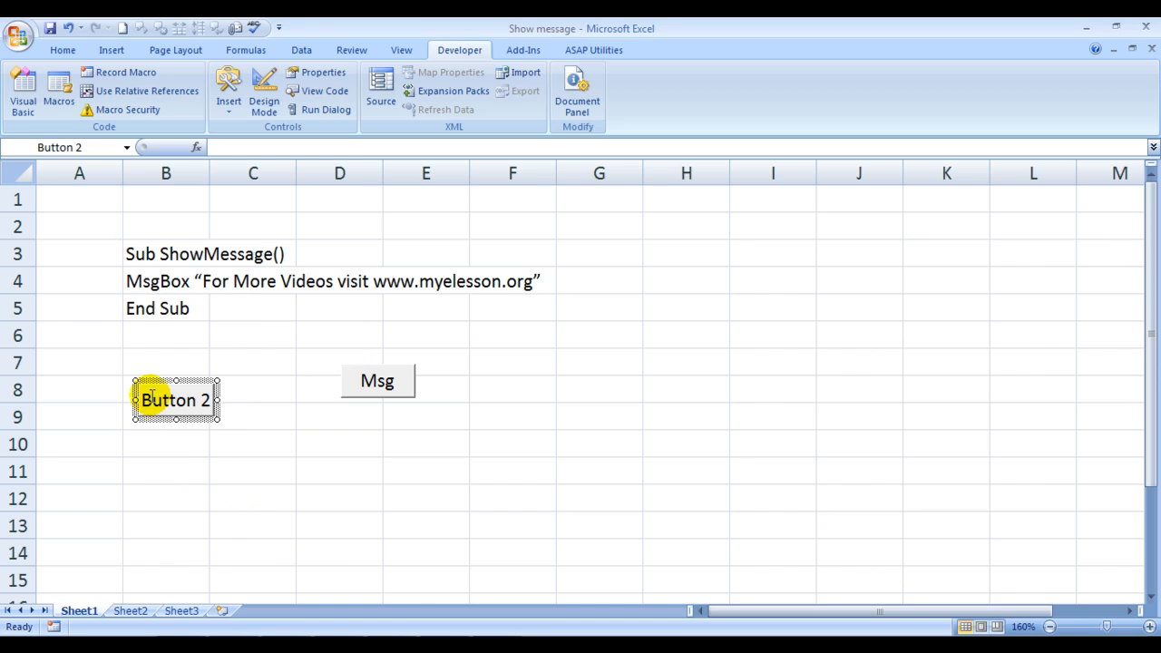
# Relabel Button 2 as 'Show Msg' and select it to widen for the label
pyautogui.doubleClick(174, 401)
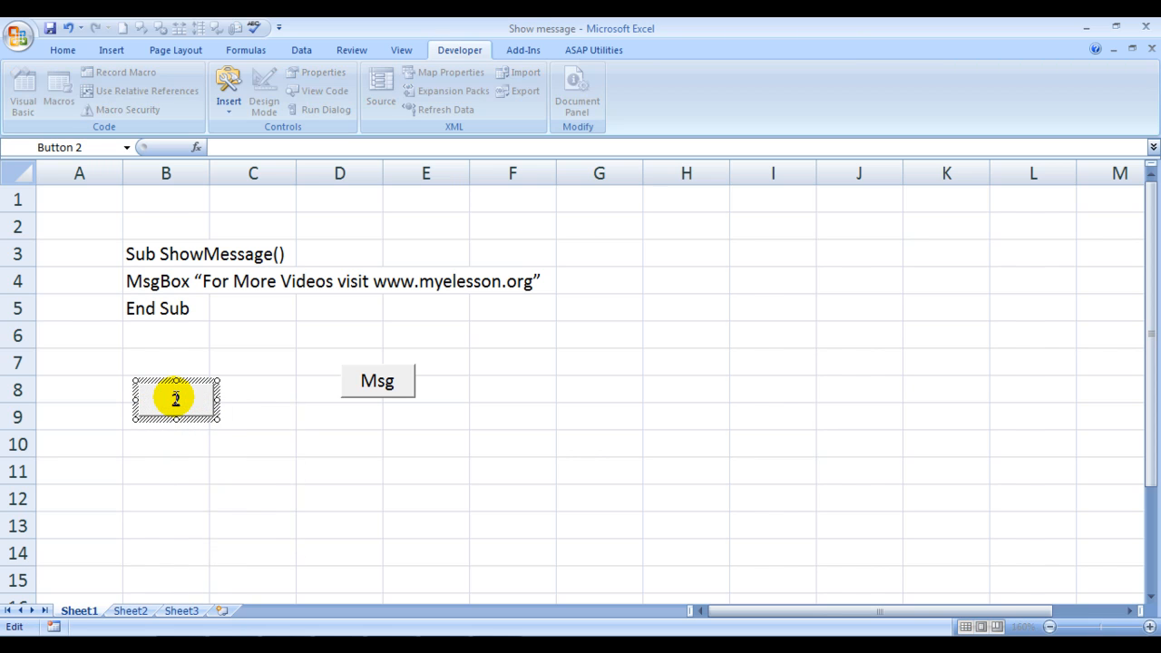
pyautogui.write('Sh')
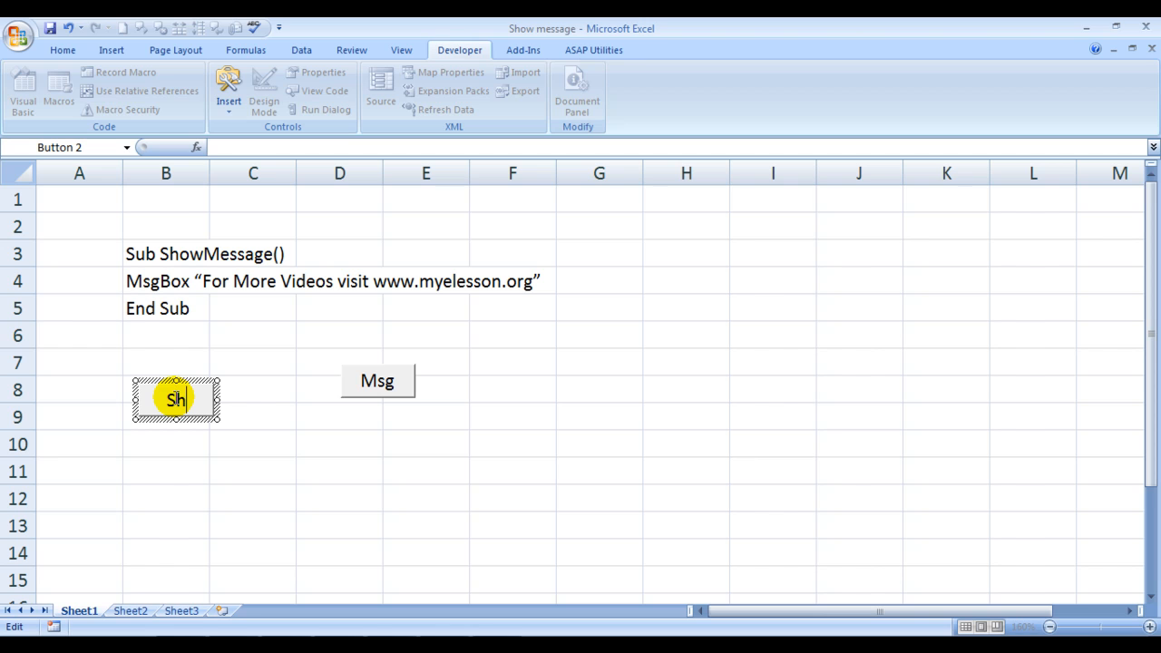
pyautogui.write('Ms')
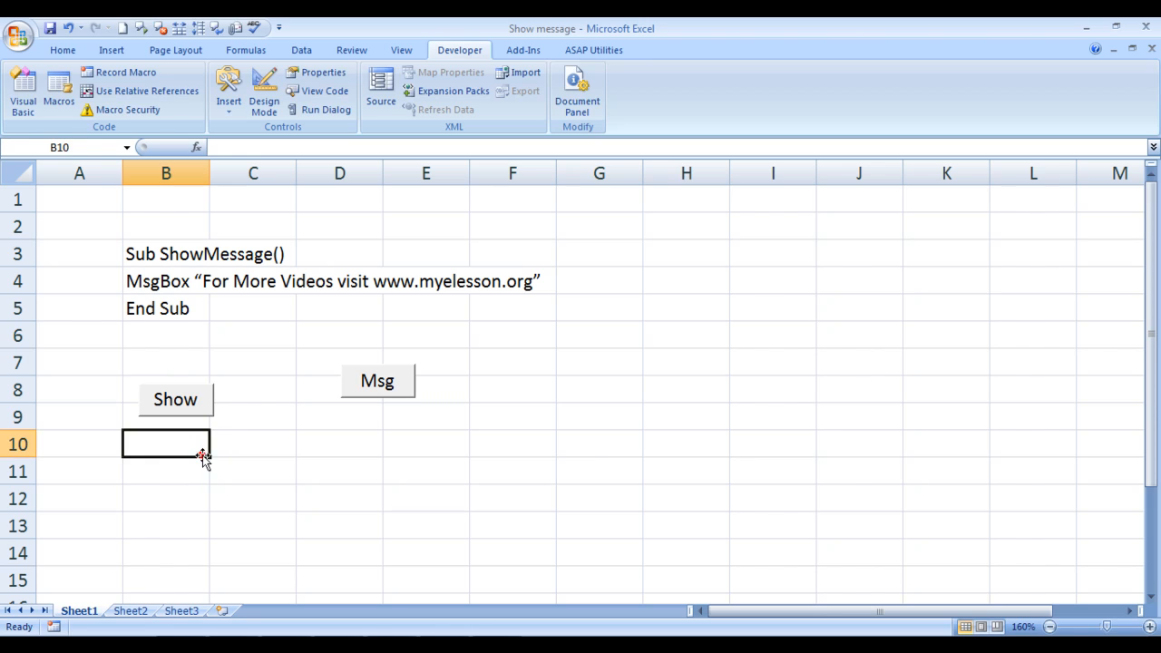
pyautogui.rightClick(174, 399)
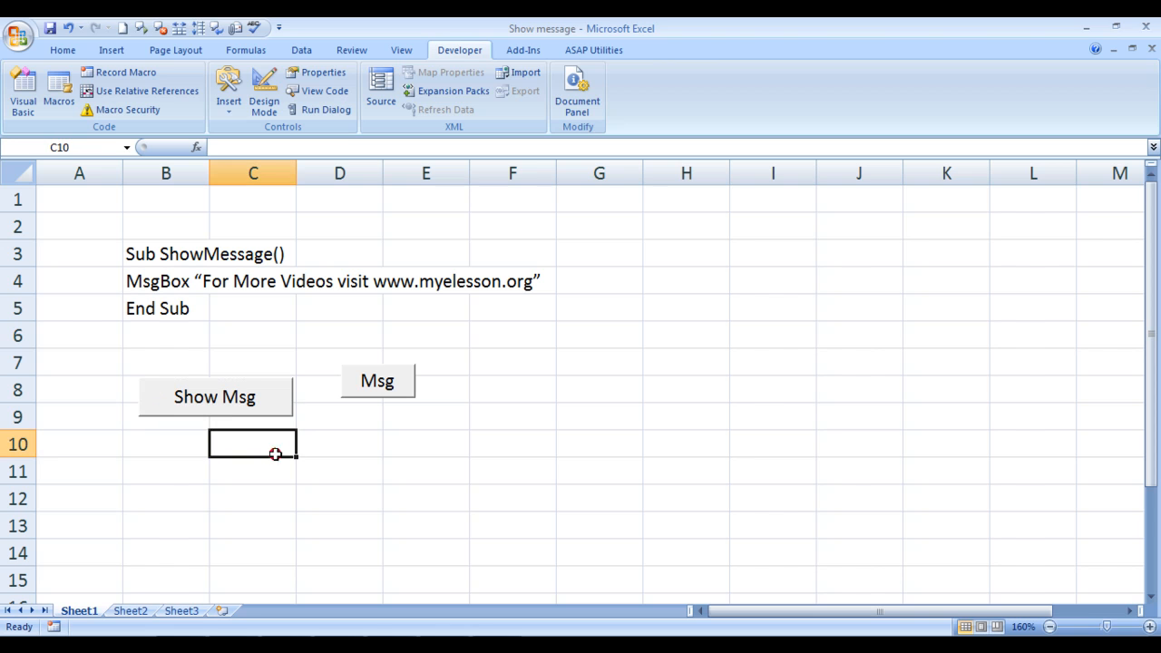
pyautogui.click(214, 396)
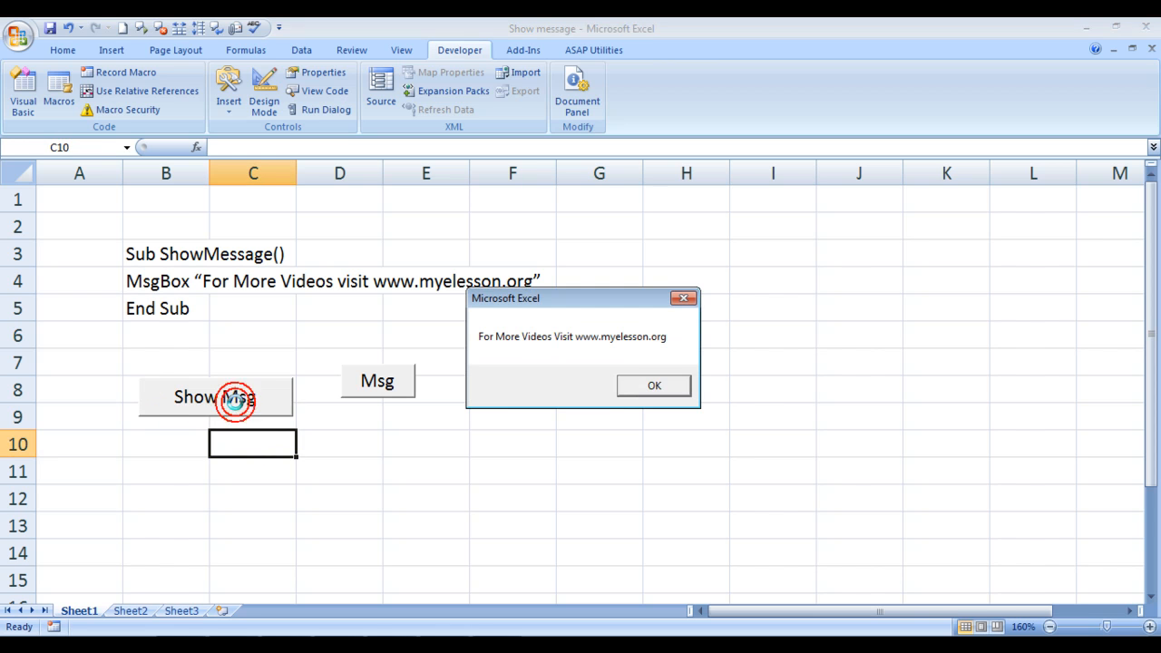
pyautogui.moveTo(519, 461)
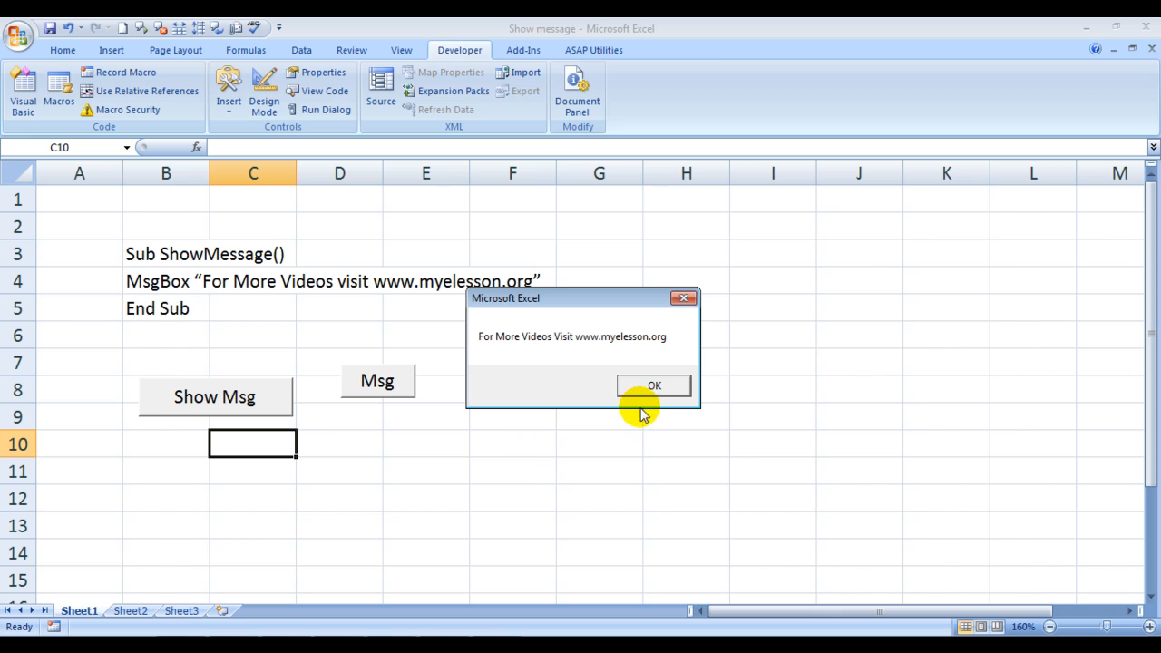
pyautogui.click(653, 384)
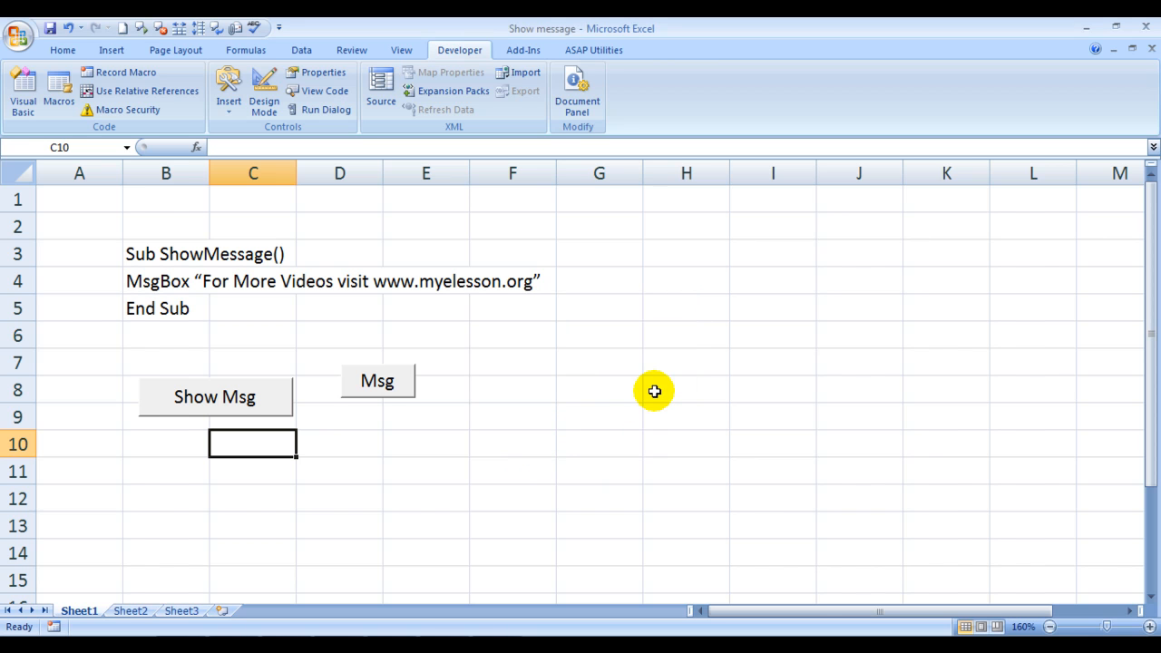
pyautogui.moveTo(654, 392)
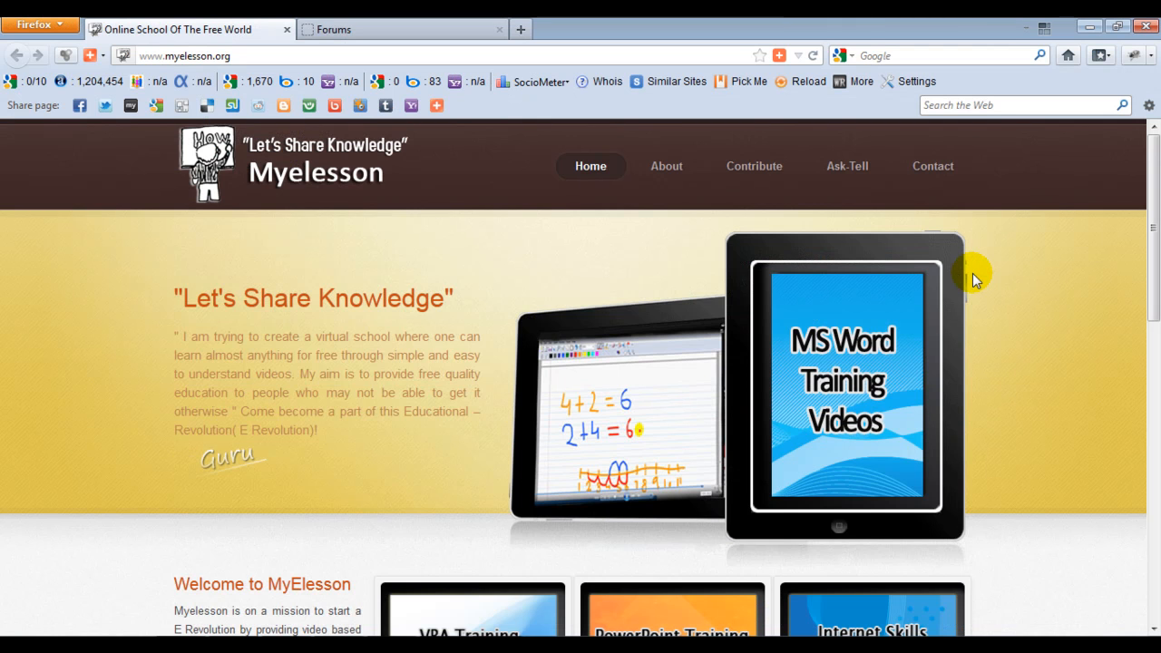
# Scroll the Myelesson home page down through its video offerings and back up
pyautogui.scroll(-3)
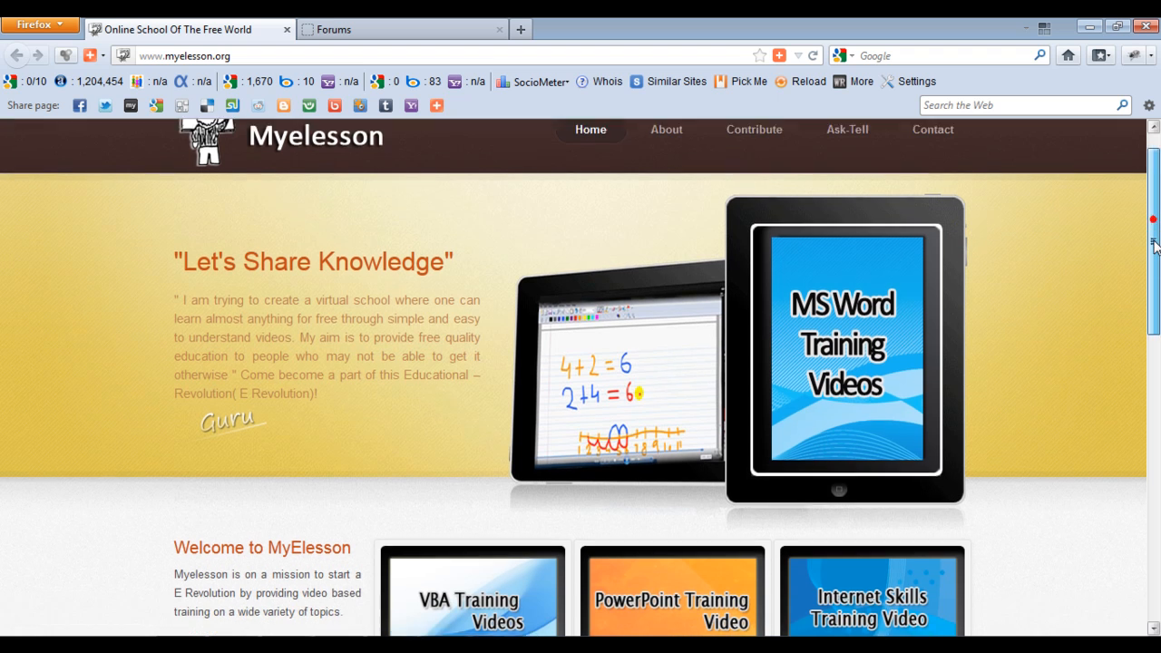
pyautogui.scroll(-3)
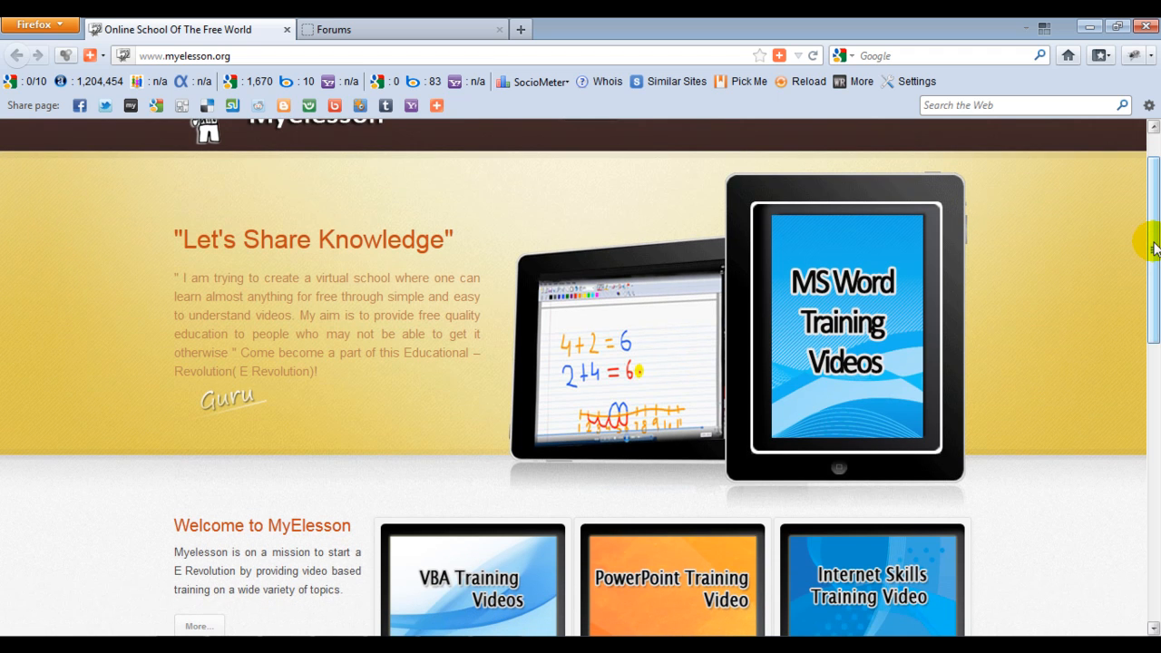
pyautogui.scroll(3)
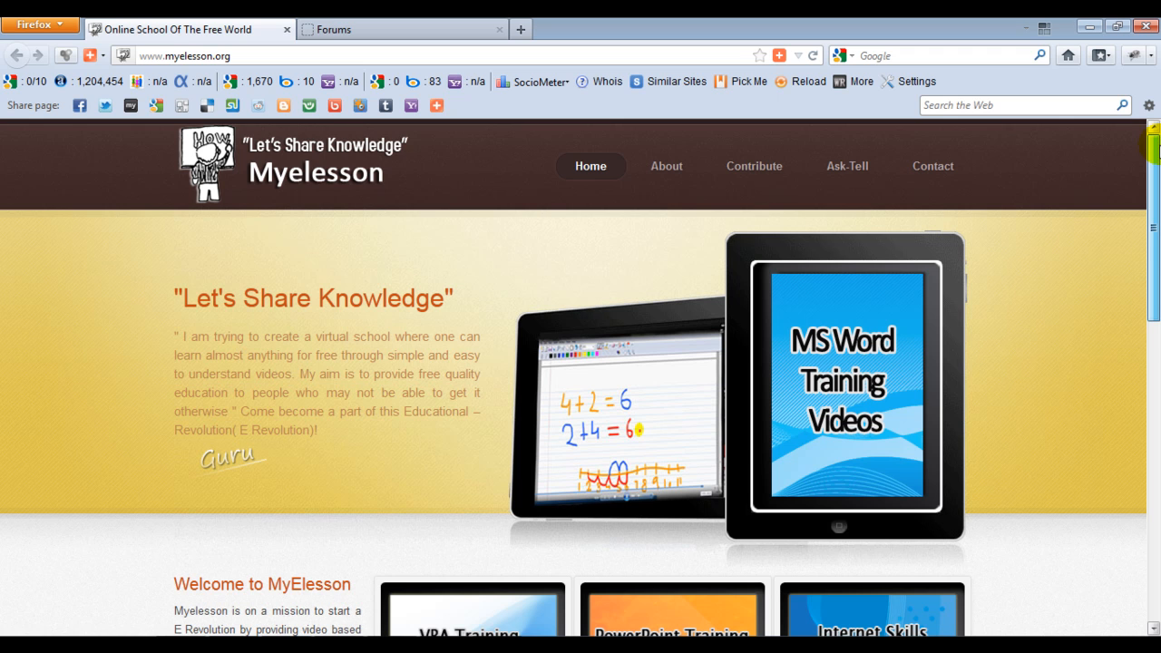
pyautogui.moveTo(848, 167)
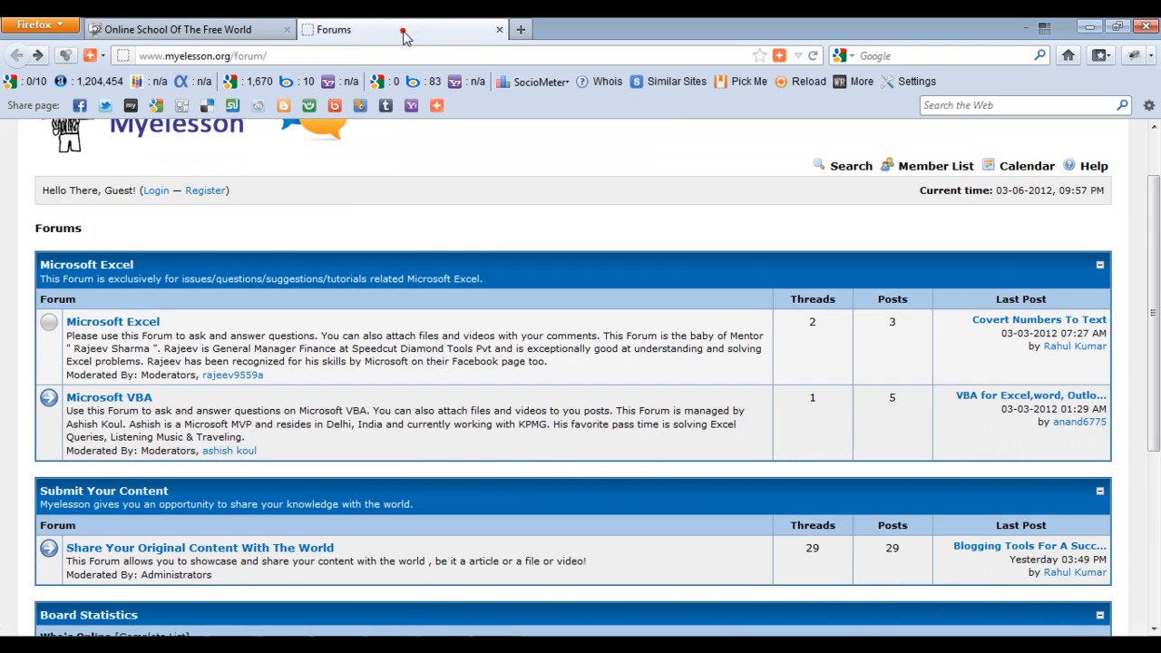
pyautogui.moveTo(1152, 198)
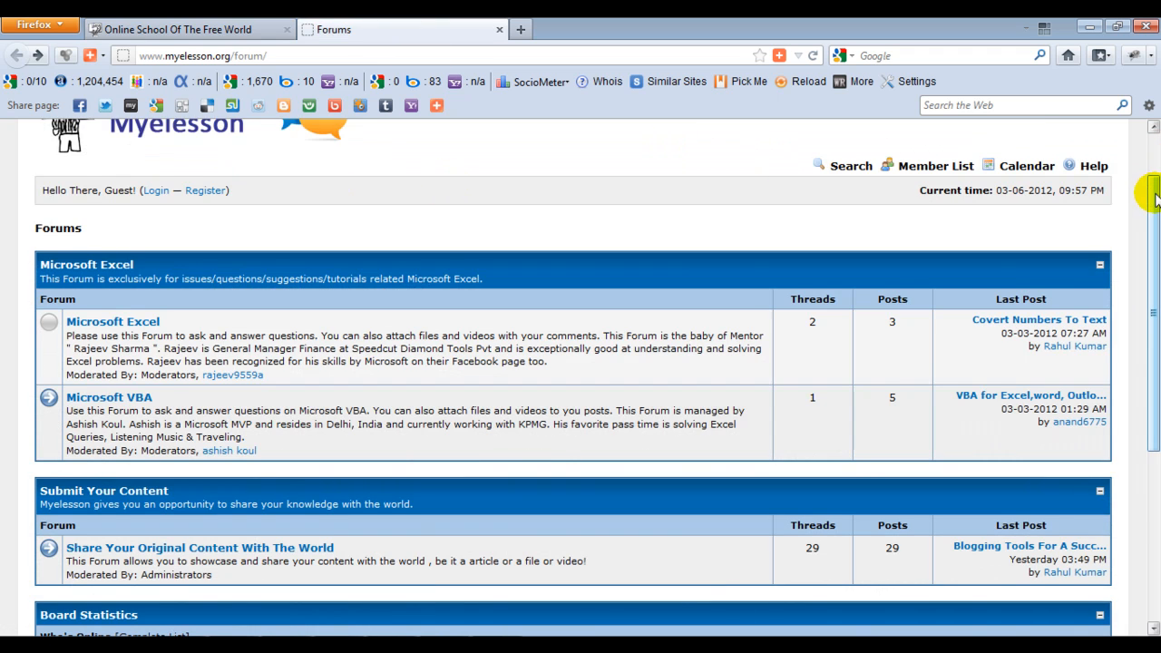
pyautogui.scroll(3)
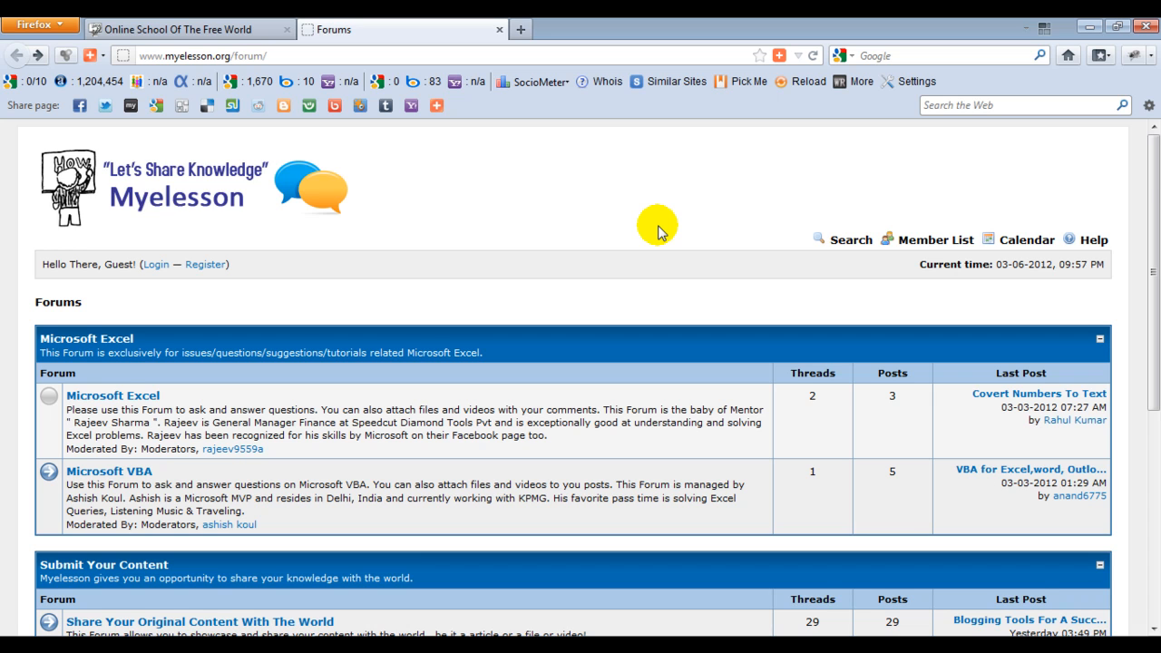
pyautogui.scroll(-3)
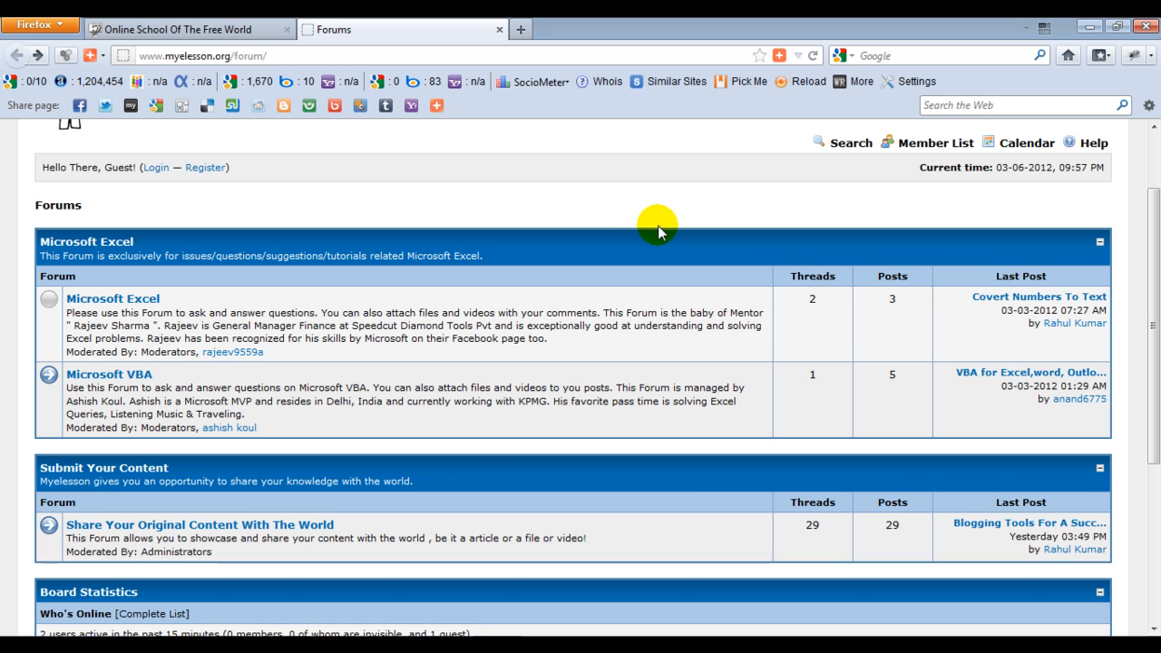
pyautogui.moveTo(200, 524)
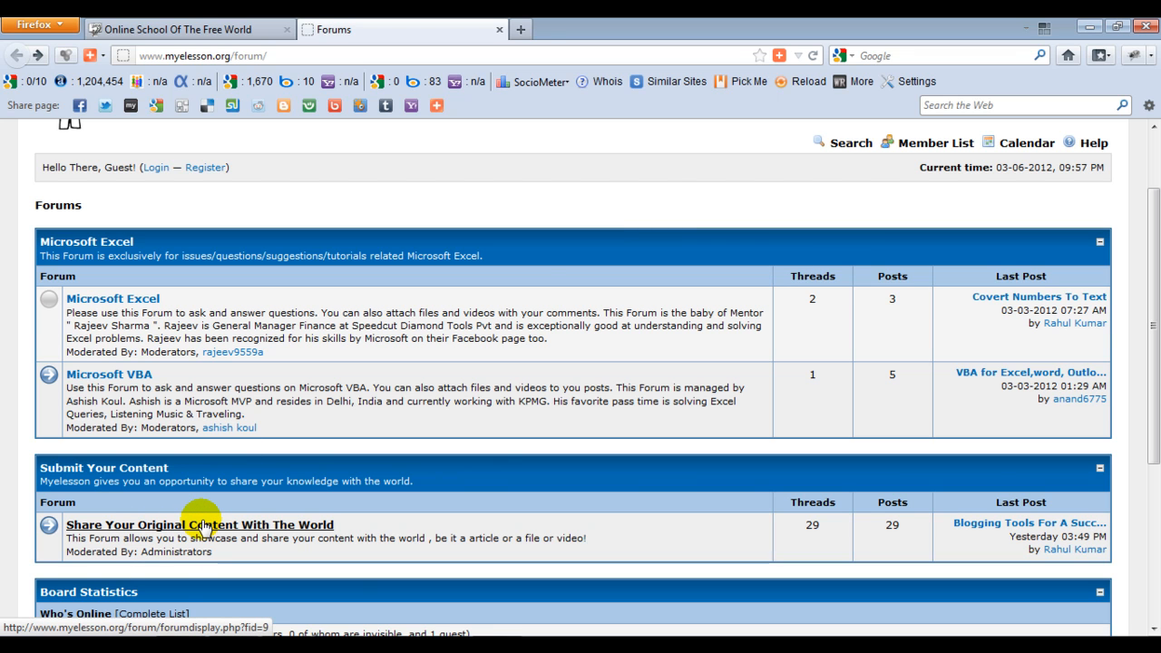
pyautogui.scroll(3)
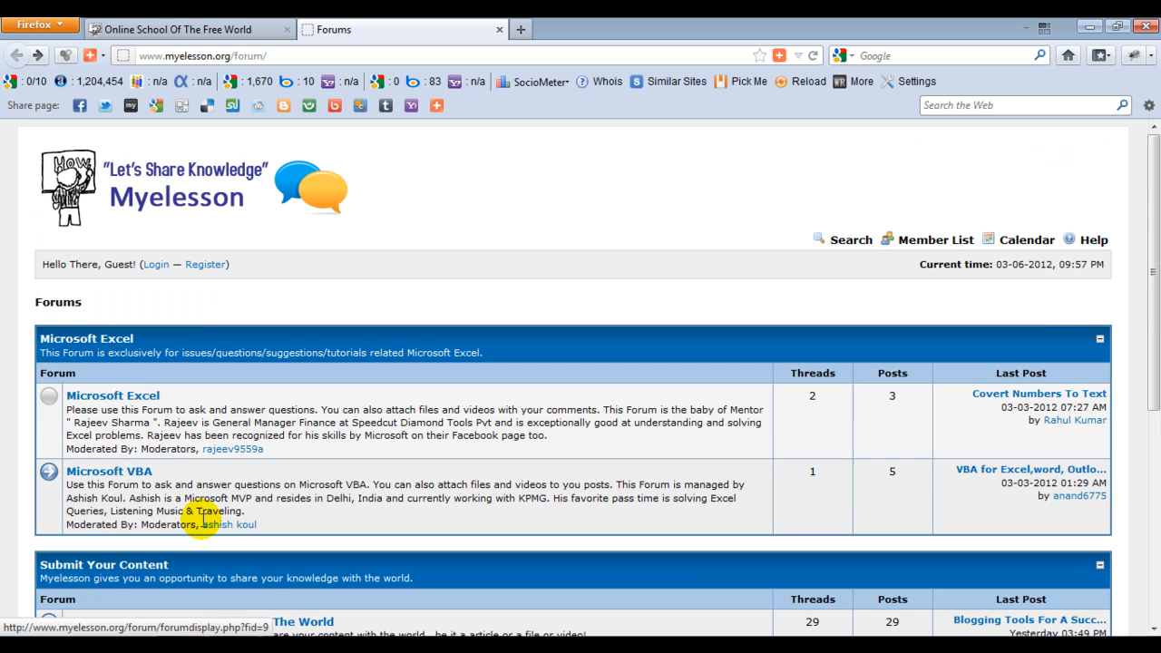